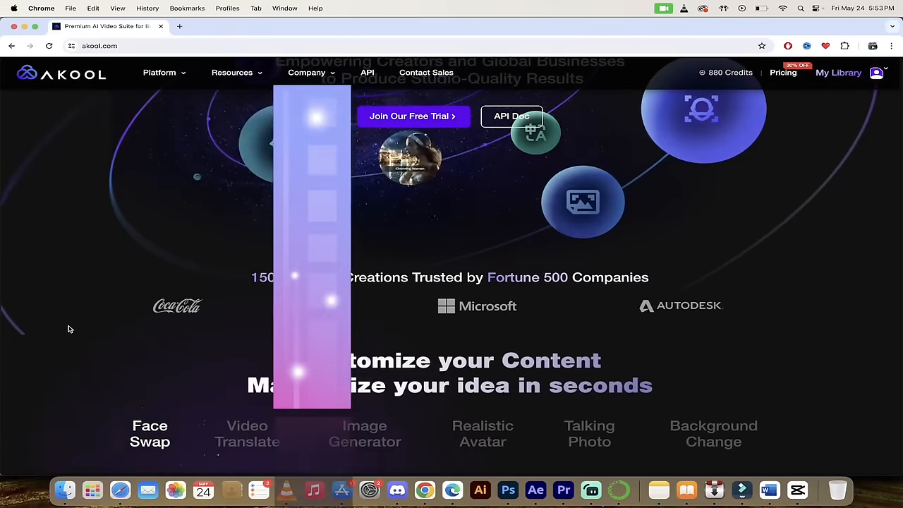
Open Akool's Login form and submit the account's email and password.
scroll(down, 3)
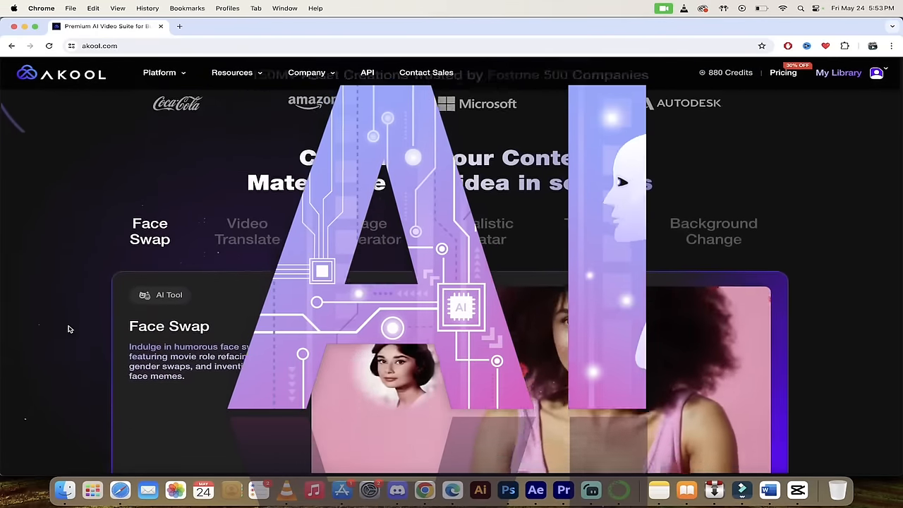
scroll(down, 3)
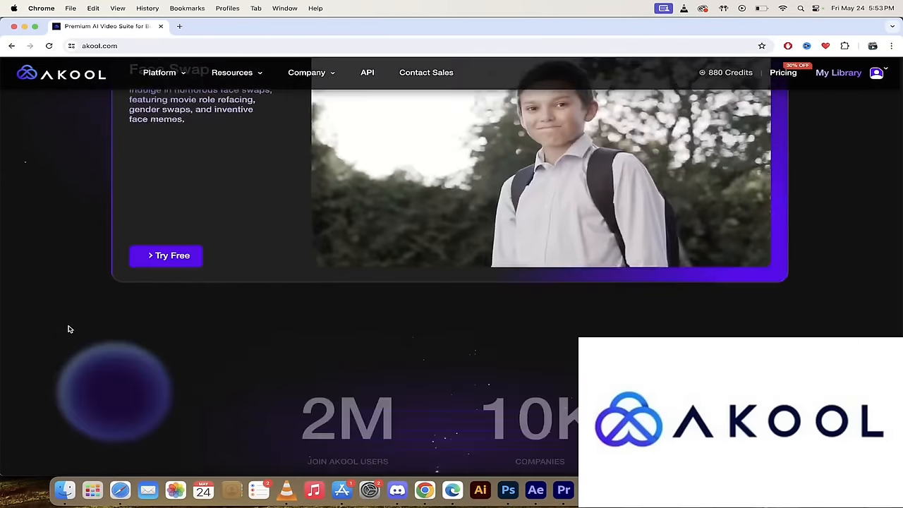
scroll(down, 3)
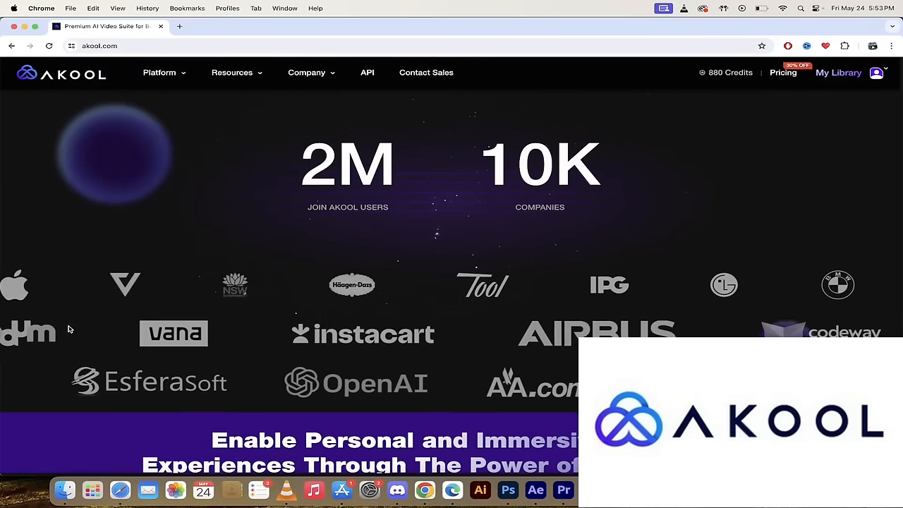
scroll(down, 3)
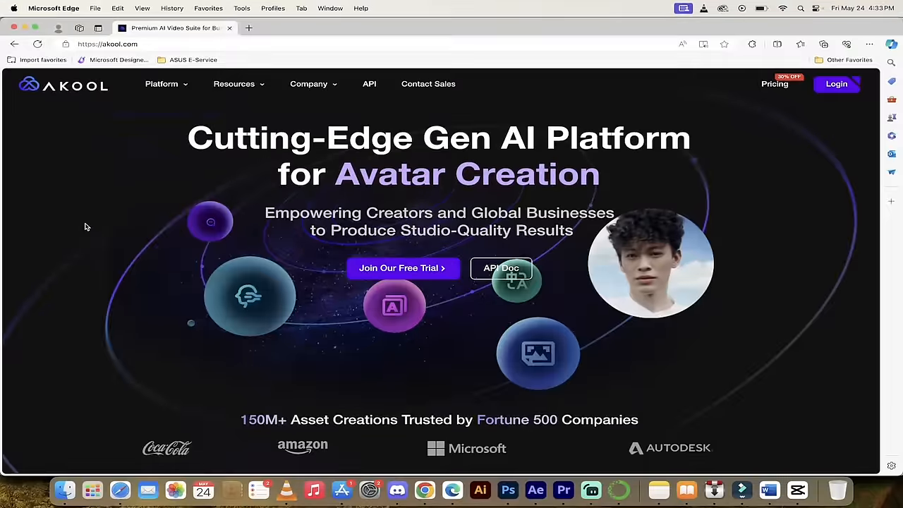
click(836, 84)
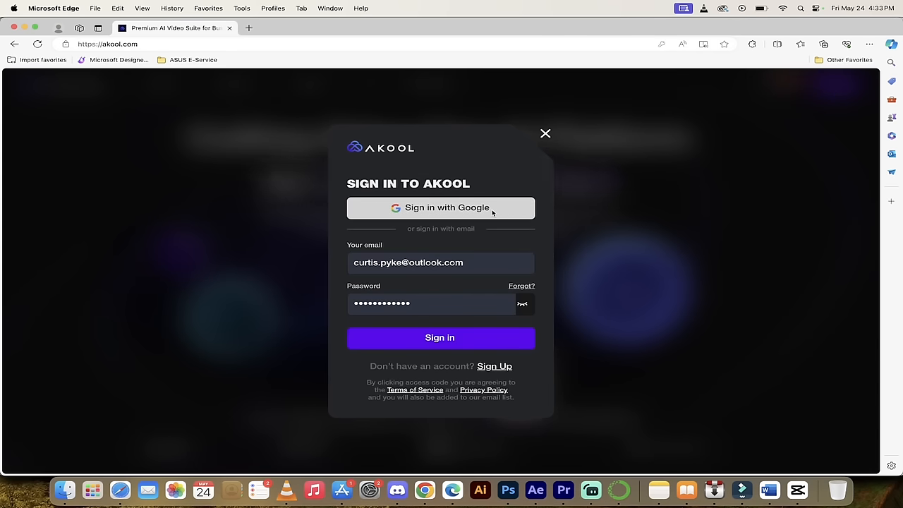
mouse_move(481, 270)
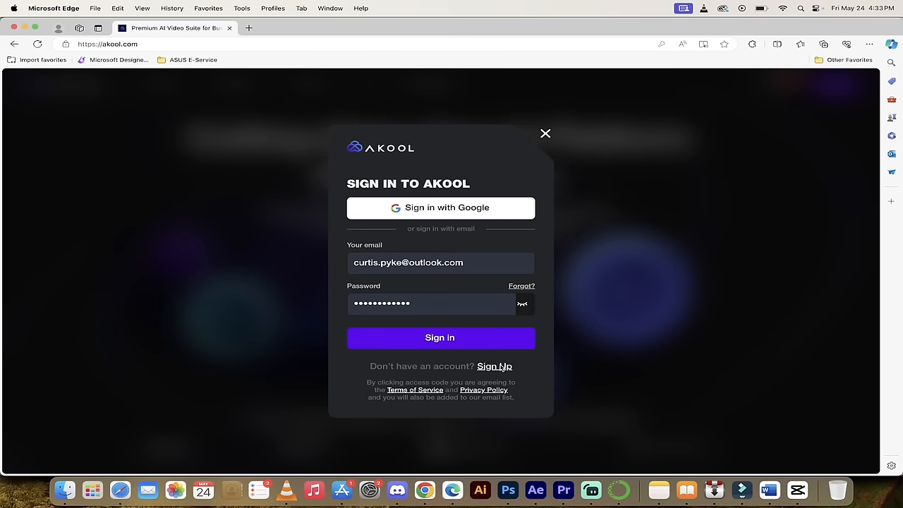
mouse_move(529, 366)
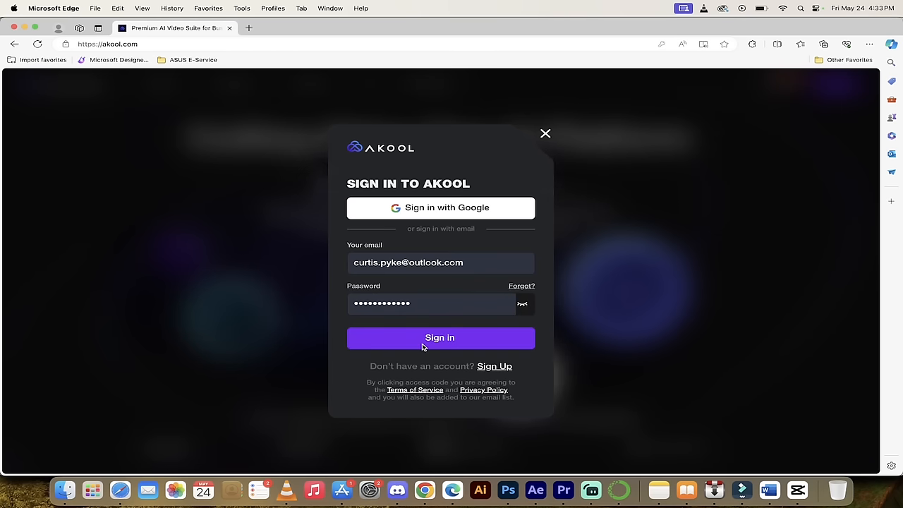
click(440, 338)
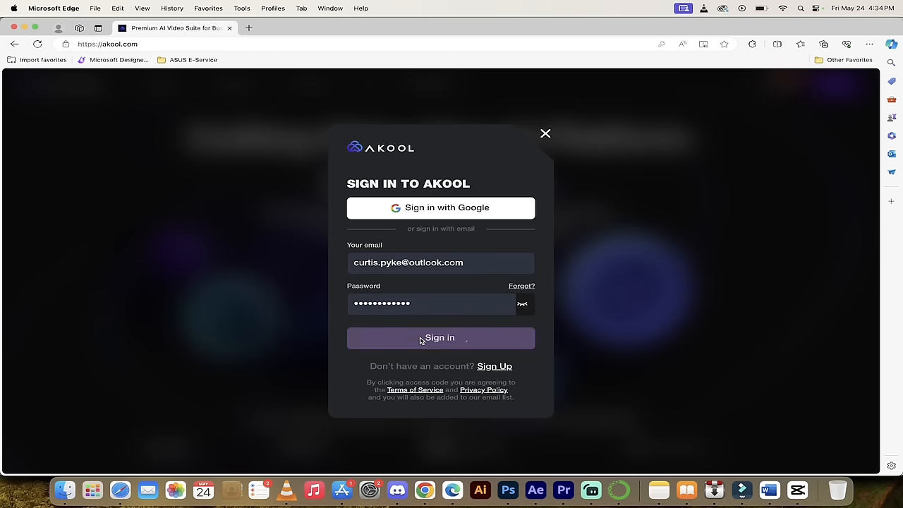
Finish signing in, then go to Realistic Avatar from the Platform menu.
click(440, 338)
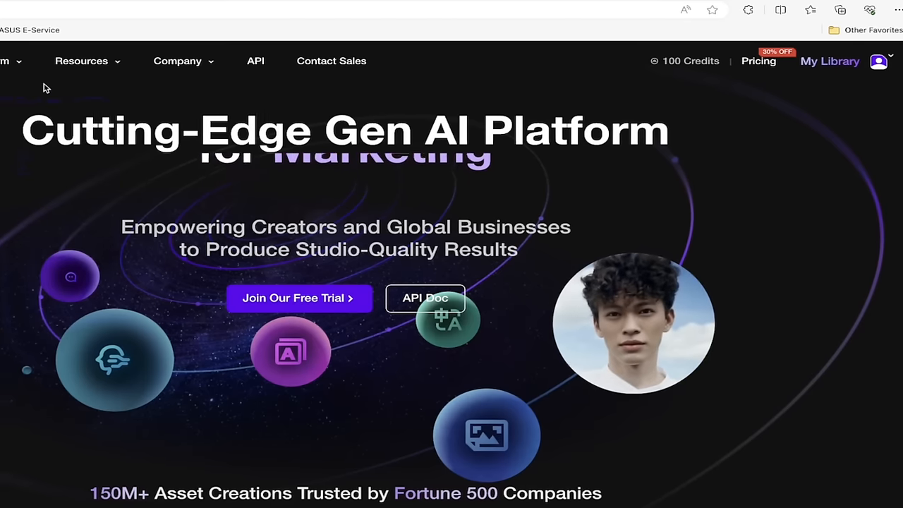
click(201, 61)
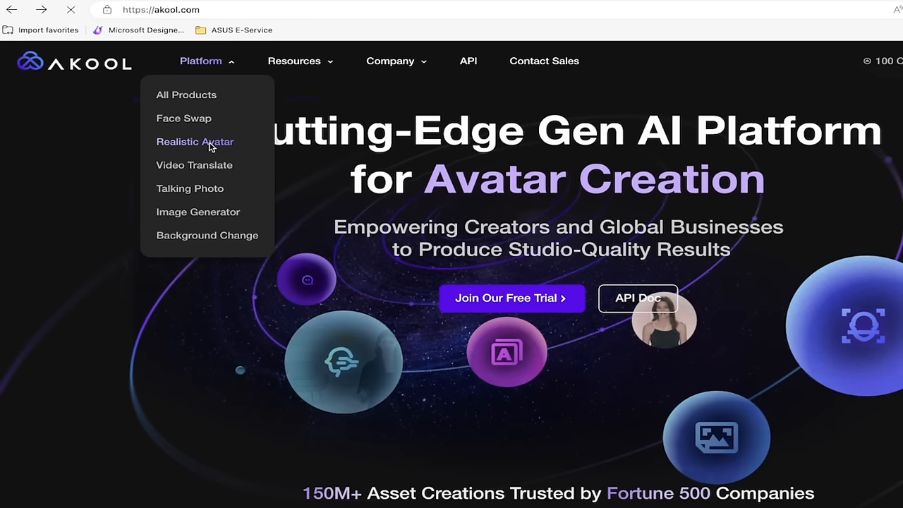
mouse_move(194, 165)
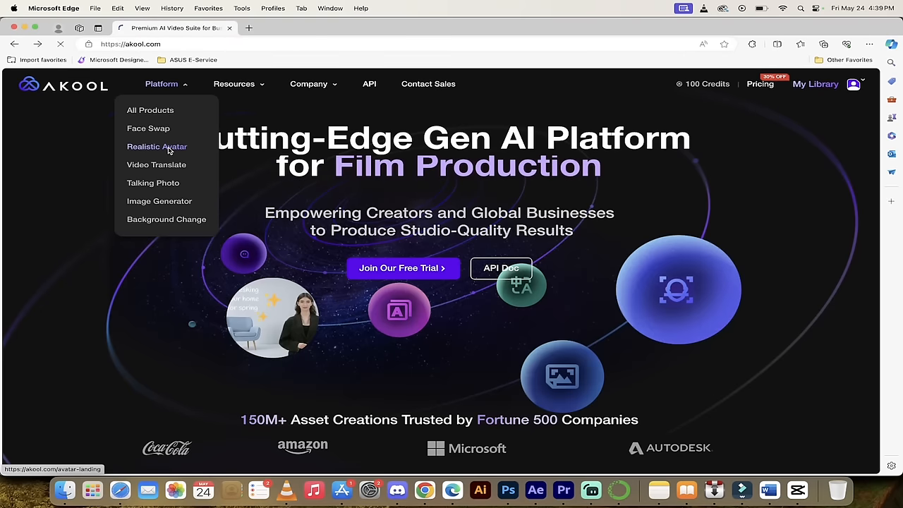
click(157, 146)
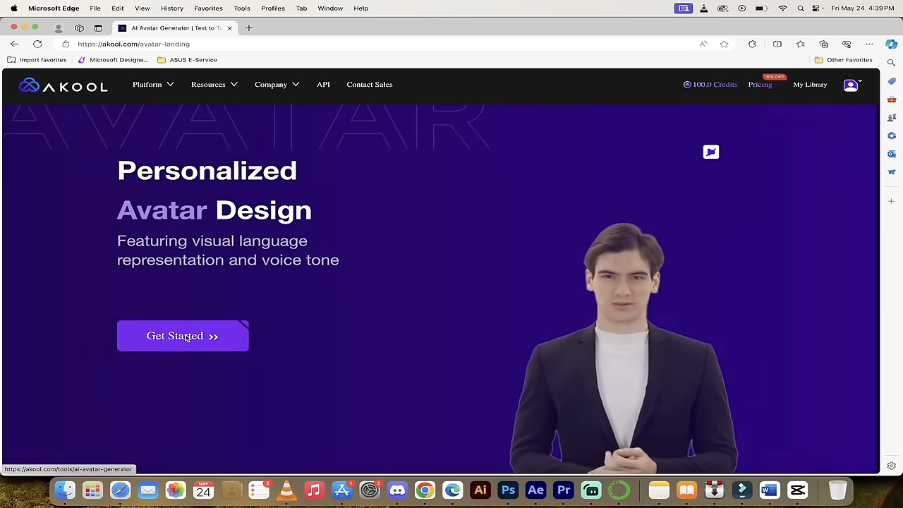
Launch the avatar editor with Get Started and begin removing the sample images.
click(183, 336)
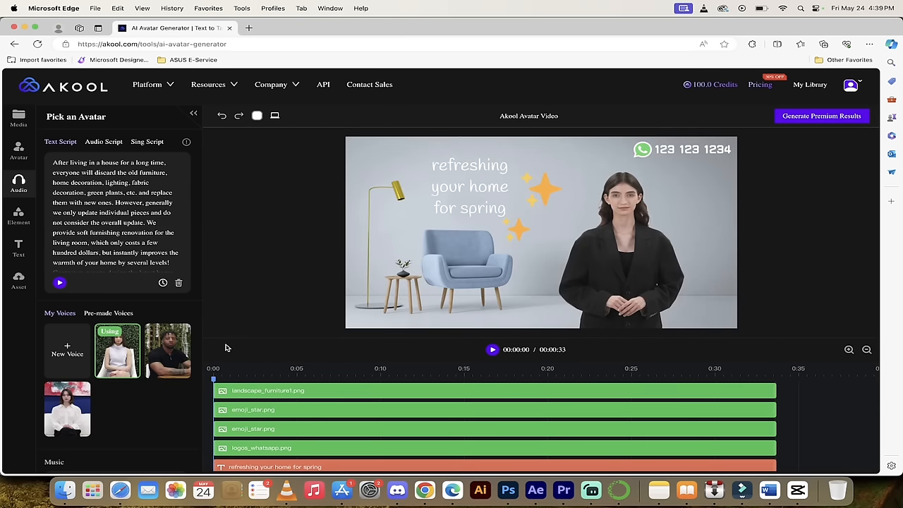
mouse_move(254, 386)
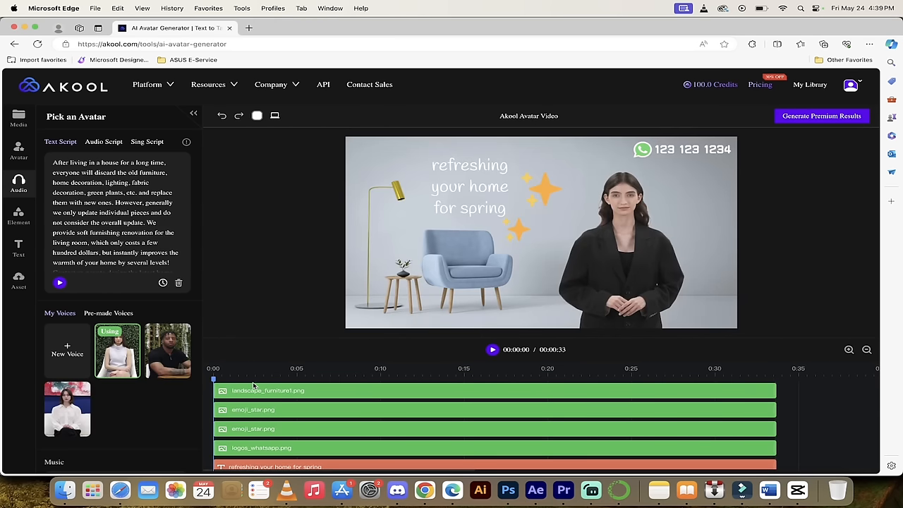
mouse_move(285, 291)
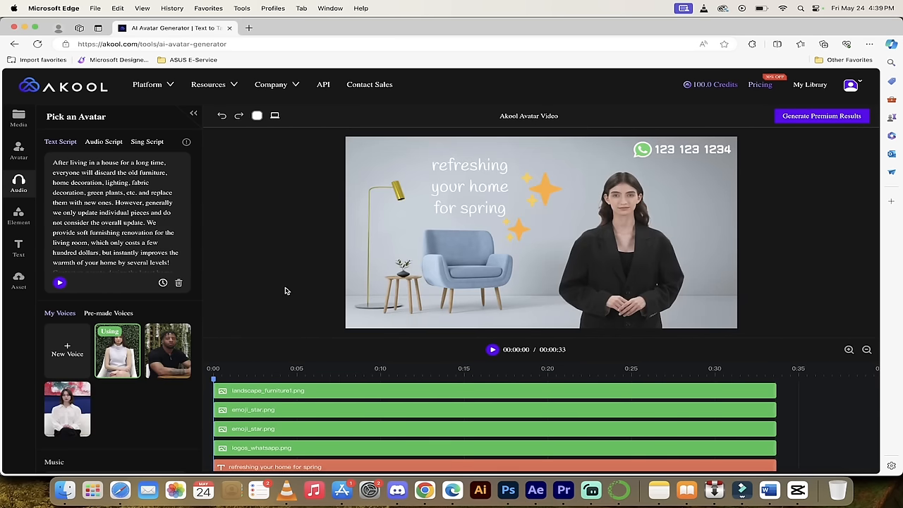
mouse_move(266, 353)
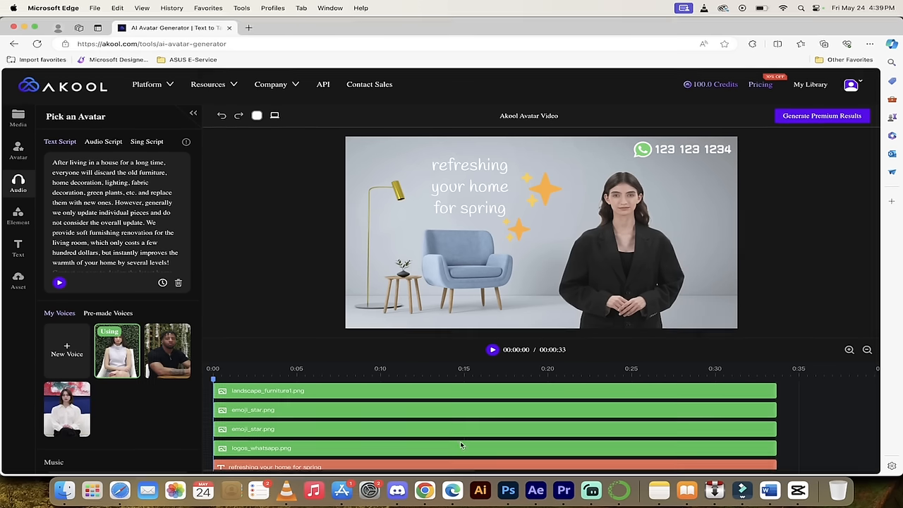
click(17, 182)
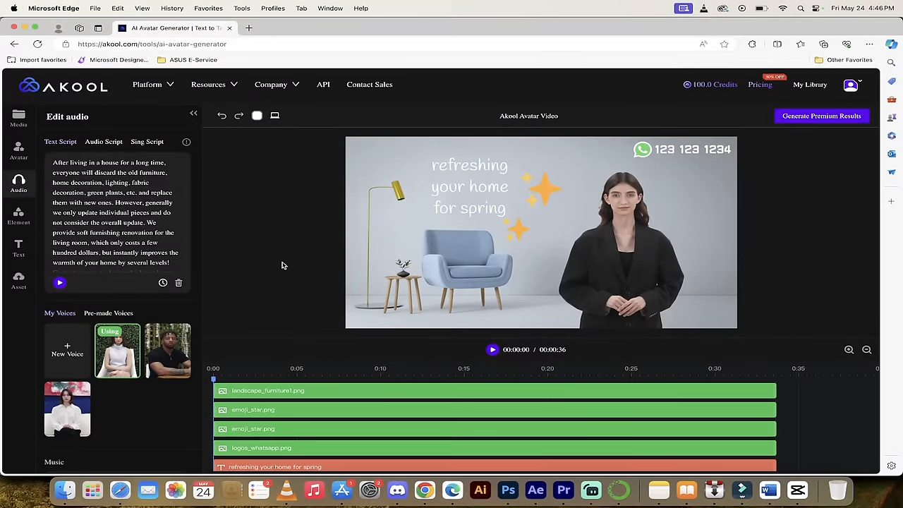
mouse_move(268, 276)
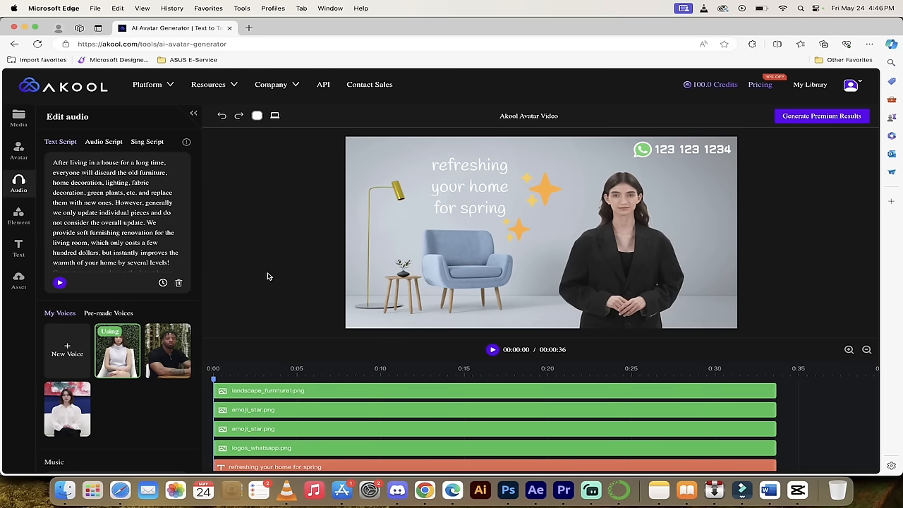
mouse_move(267, 385)
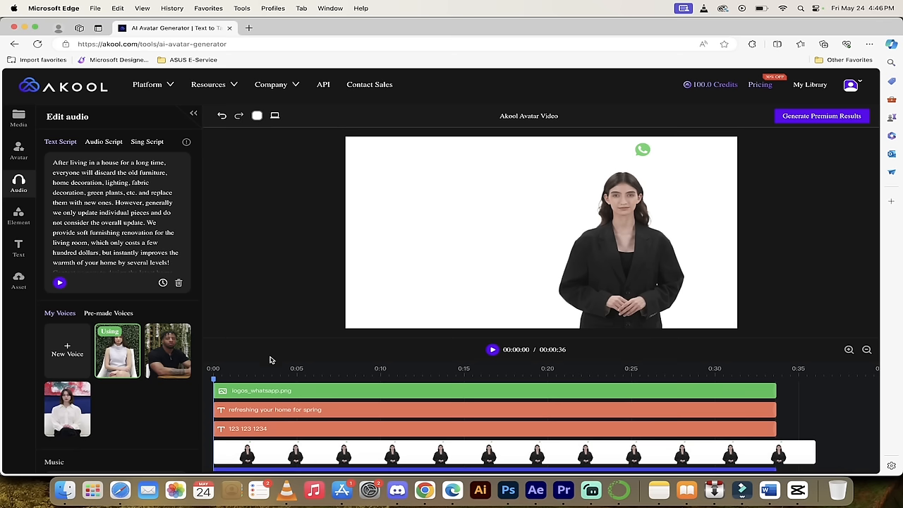
Delete the spring headline and phone number text tracks from the sample project.
click(275, 390)
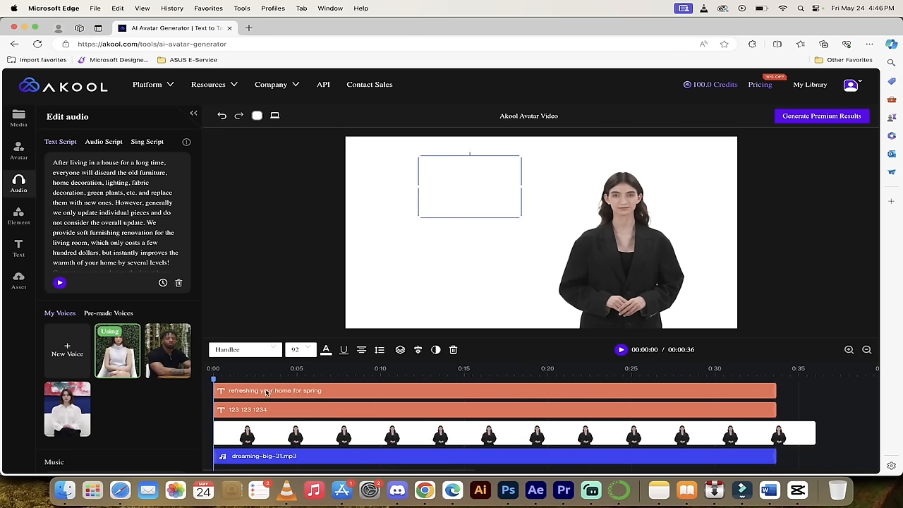
mouse_move(453, 350)
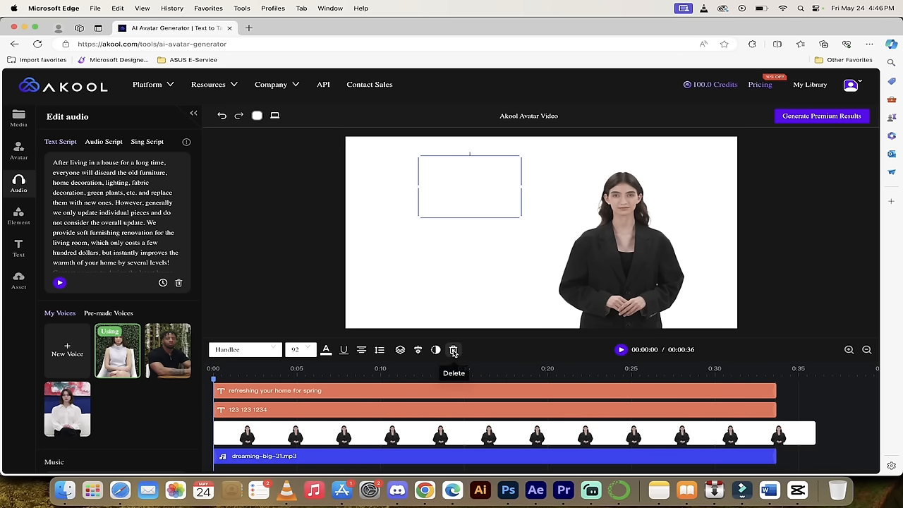
click(454, 350)
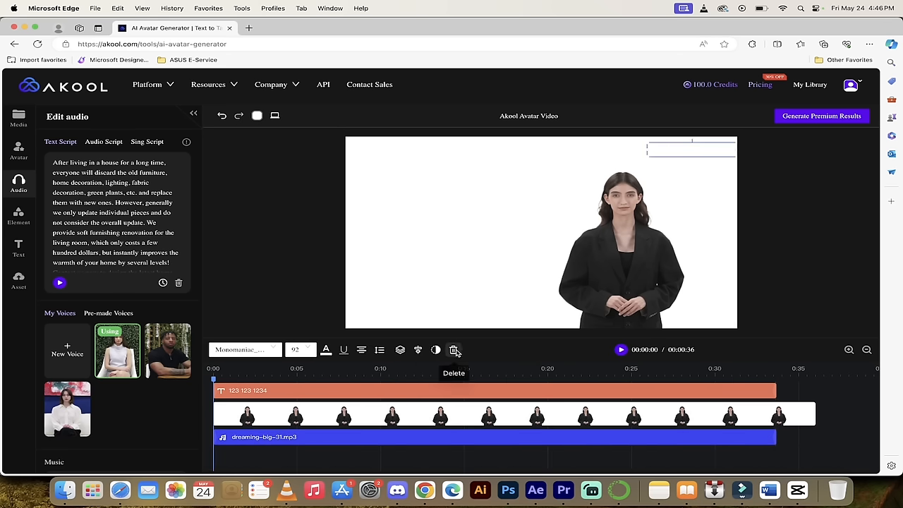
click(455, 350)
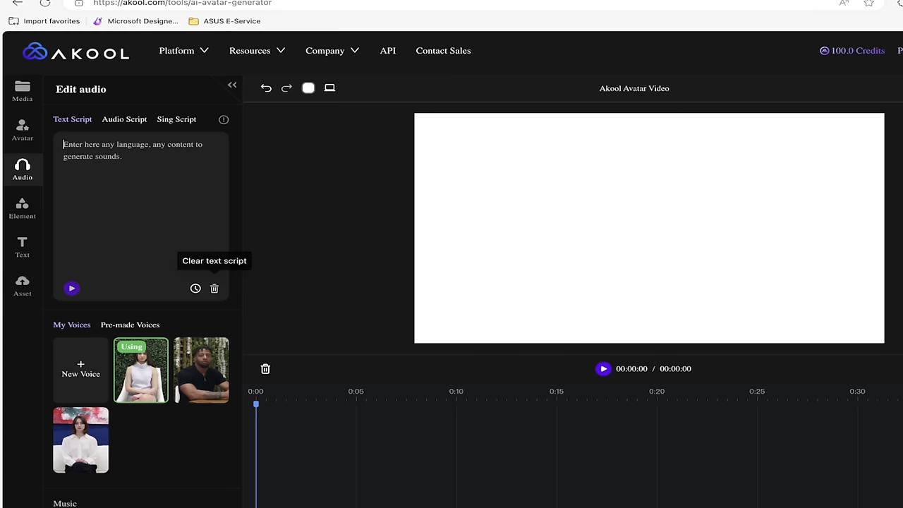
mouse_move(182, 254)
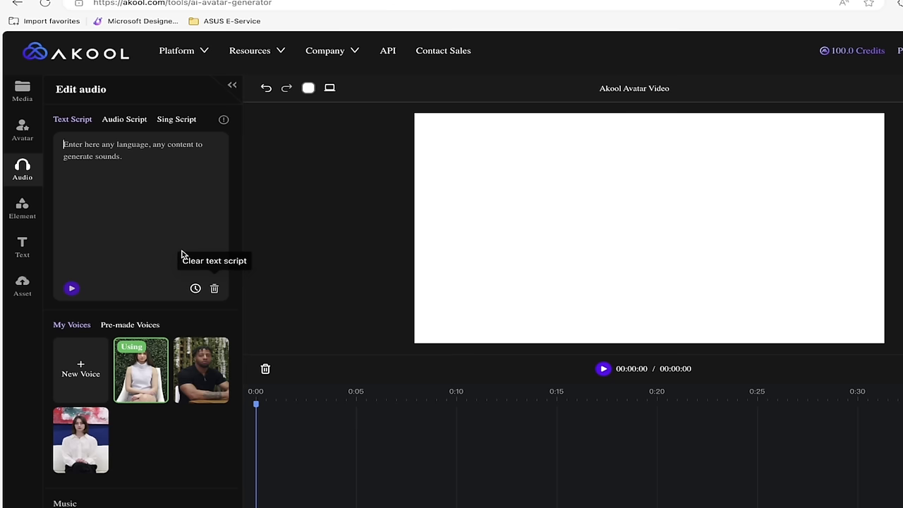
mouse_move(158, 198)
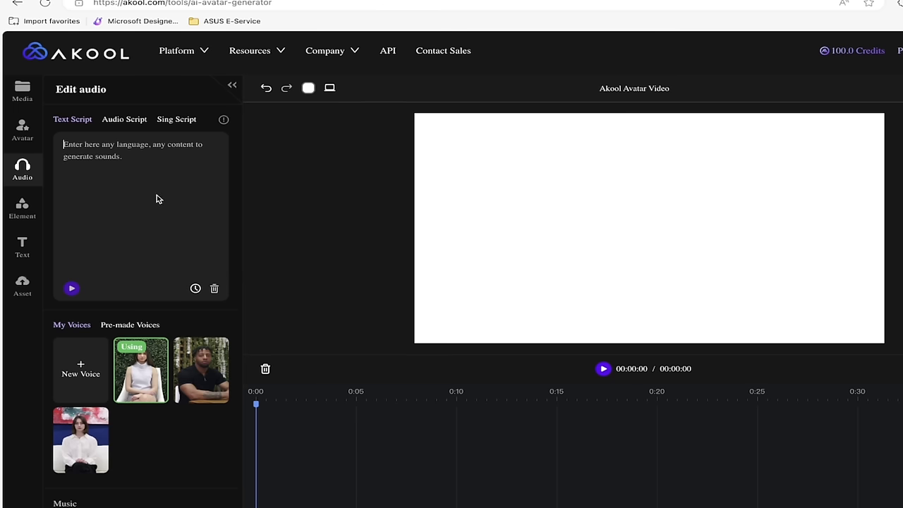
Switch the canvas orientation to Portrait and bring up the Avatar tab.
click(330, 87)
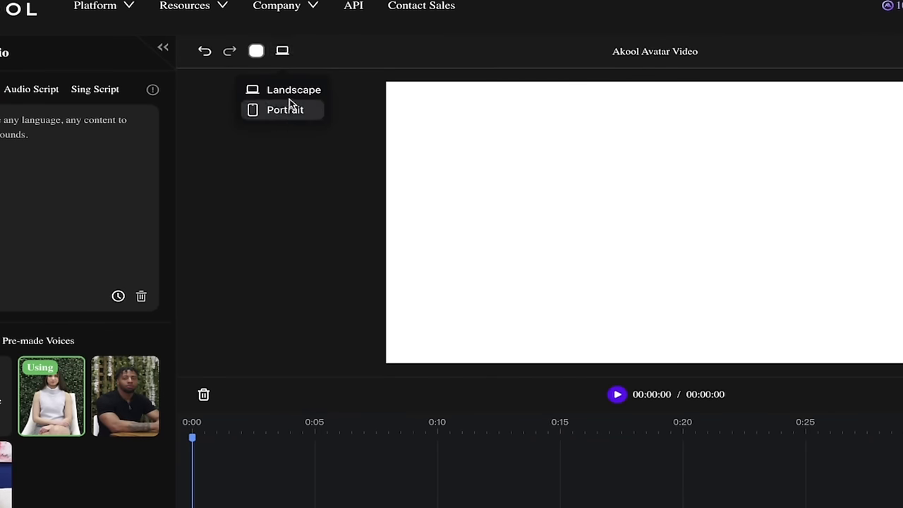
click(284, 109)
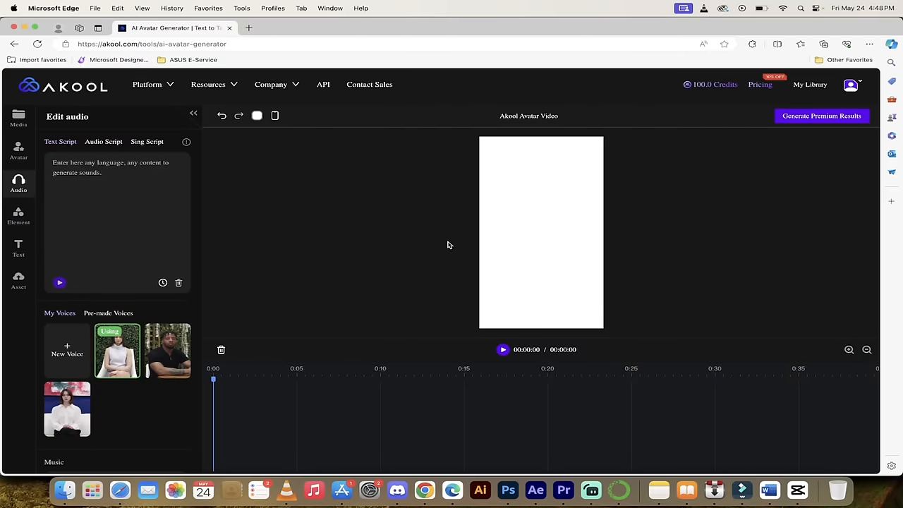
click(18, 150)
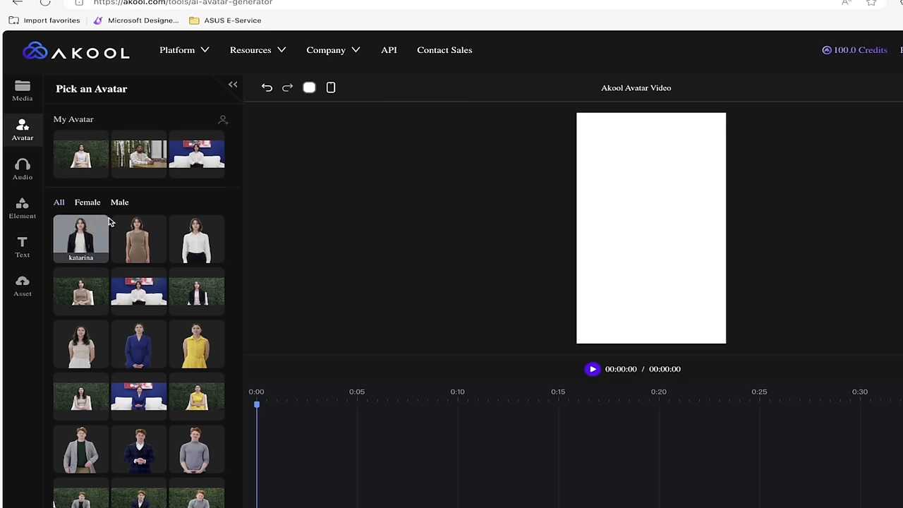
Scroll through the Pick an Avatar panel's personal and stock avatars.
scroll(down, 3)
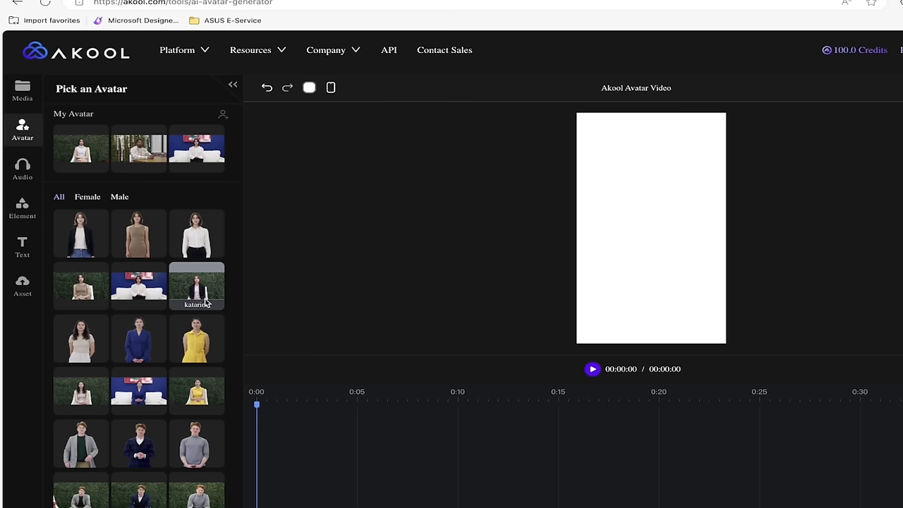
scroll(down, 3)
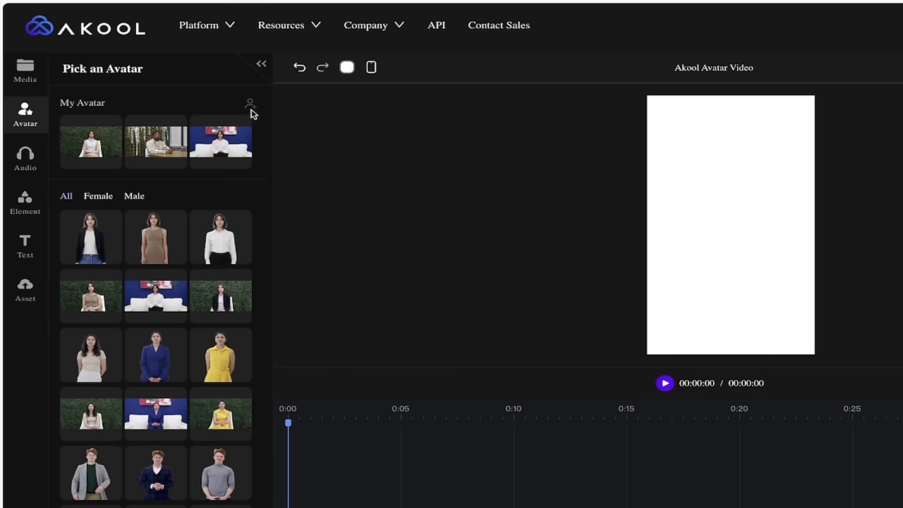
mouse_move(261, 140)
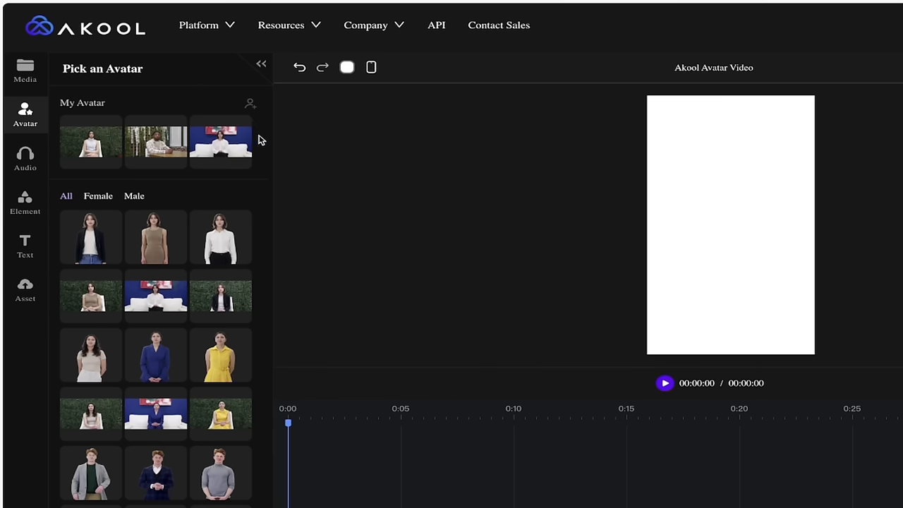
Upload MA.png as a new custom avatar through Upload New Avatar.
click(250, 103)
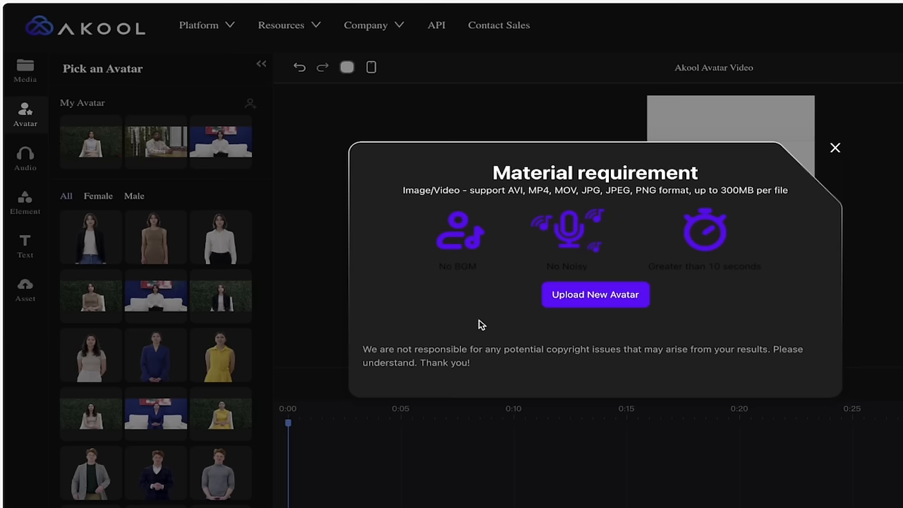
mouse_move(592, 300)
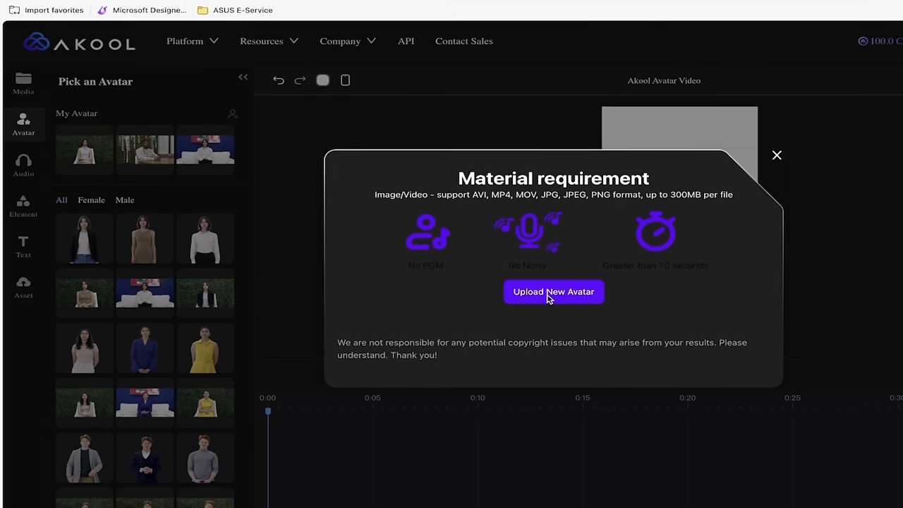
click(554, 291)
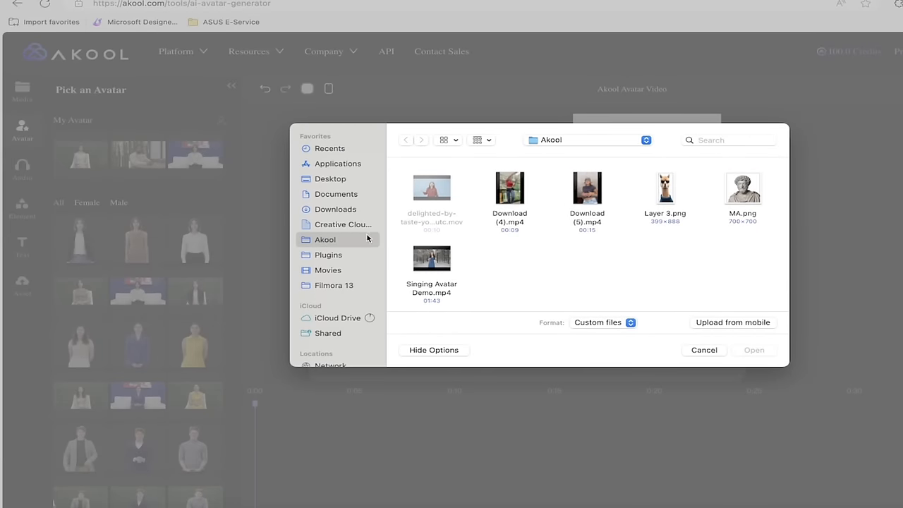
mouse_move(709, 203)
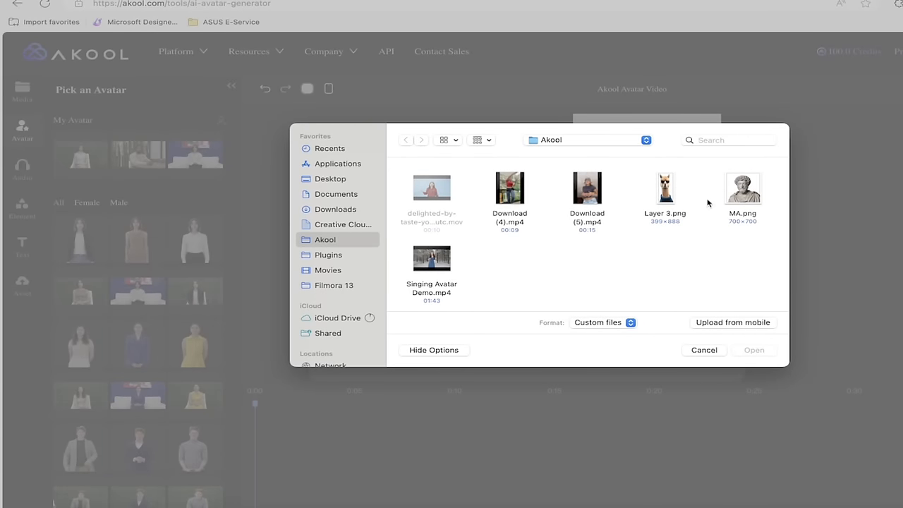
click(742, 187)
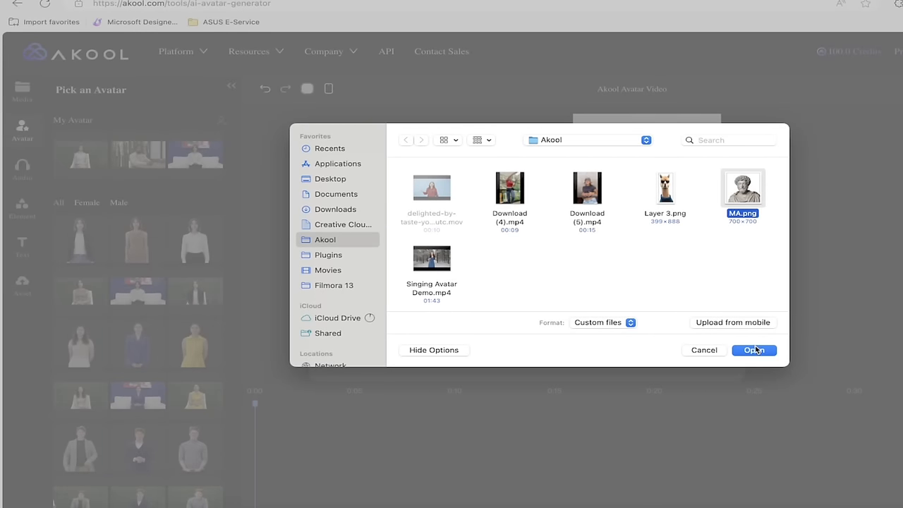
click(754, 350)
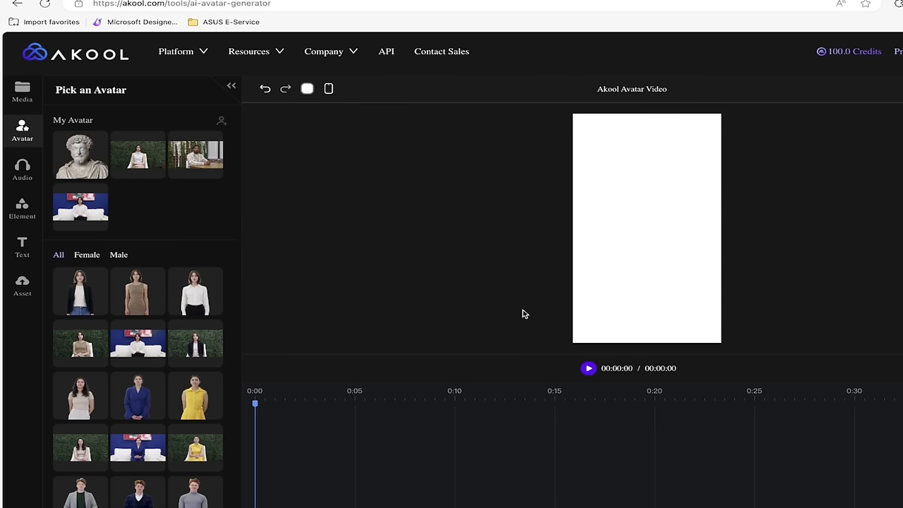
mouse_move(79, 155)
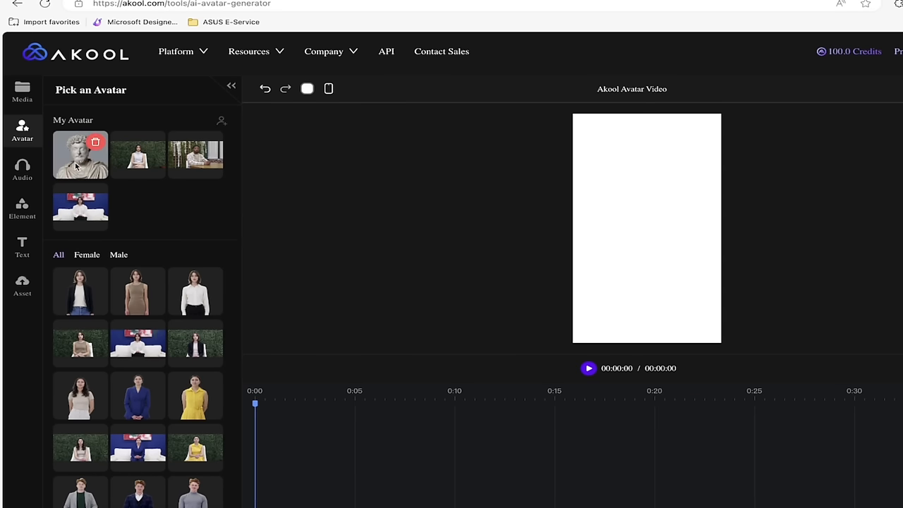
mouse_move(650, 153)
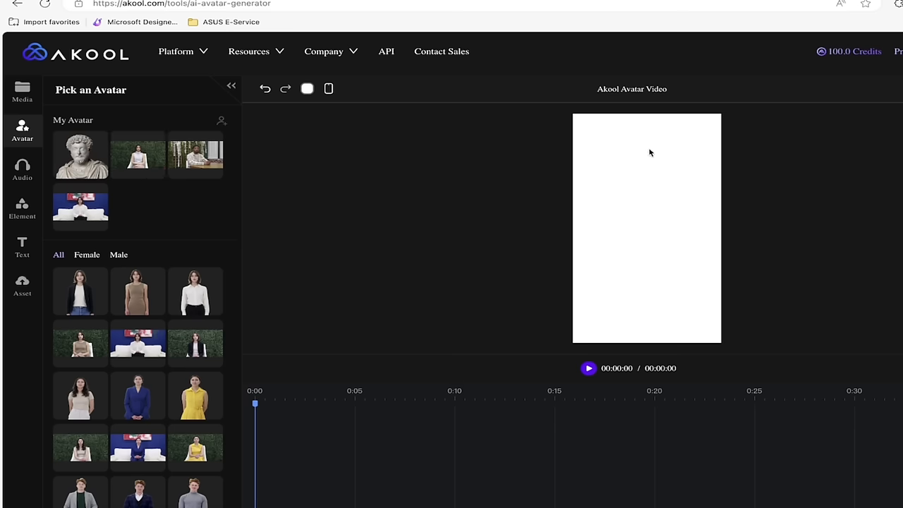
Place the MA.png bust avatar on the portrait canvas and enlarge it to fill the lower frame.
click(328, 89)
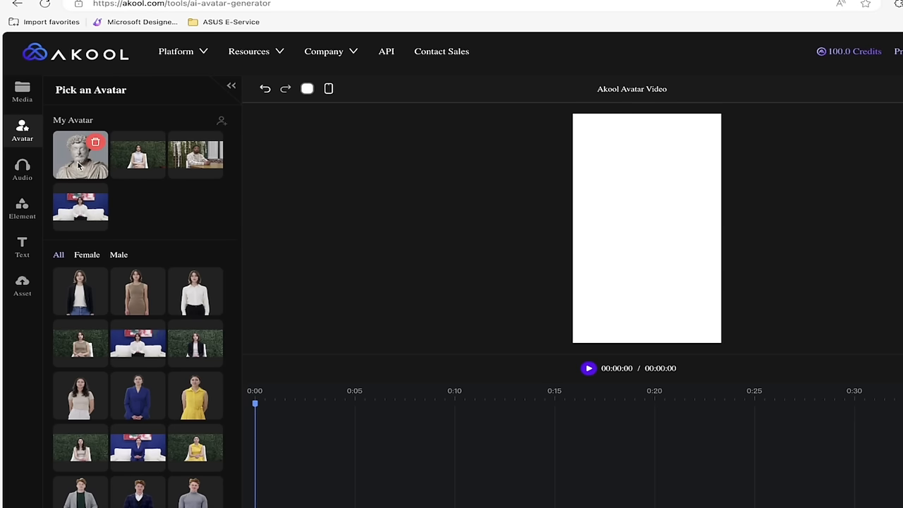
mouse_move(69, 167)
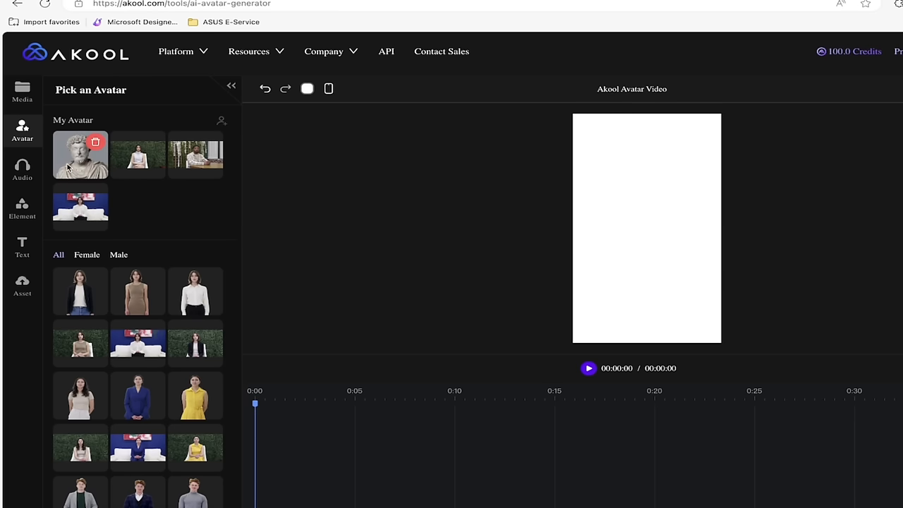
click(79, 155)
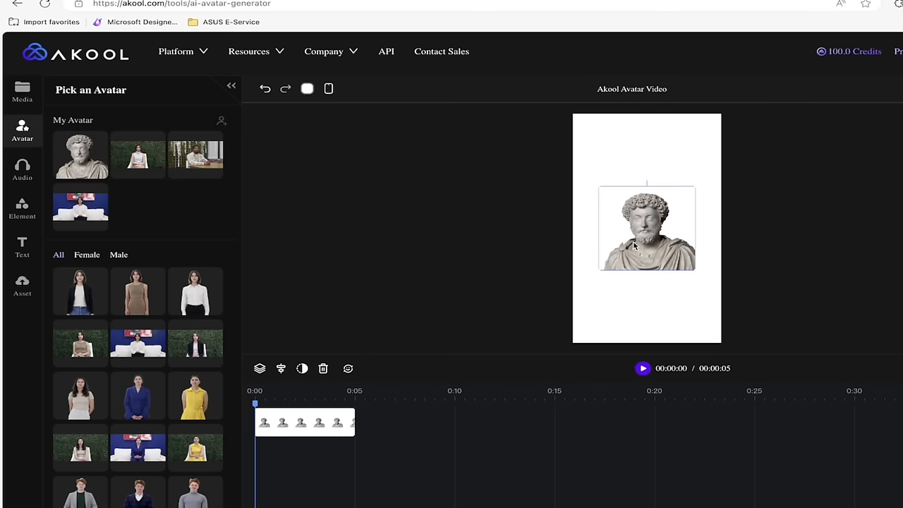
mouse_move(678, 259)
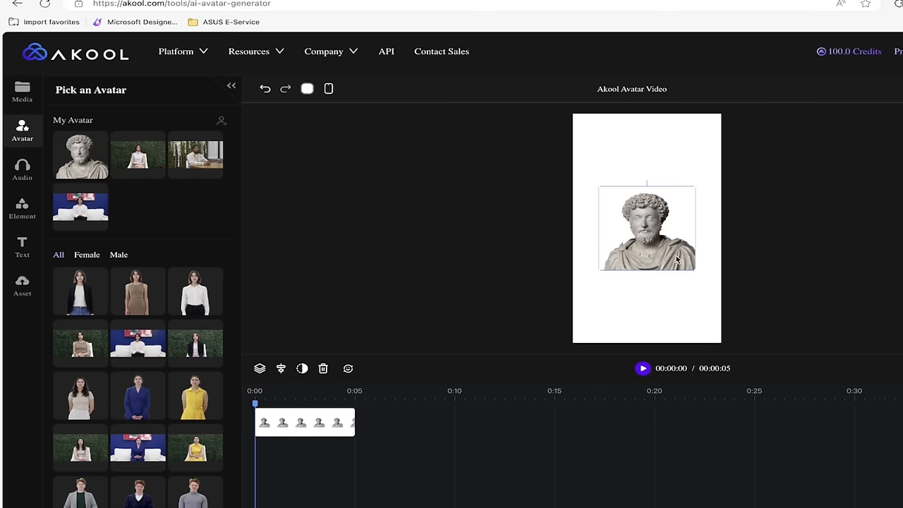
mouse_move(600, 191)
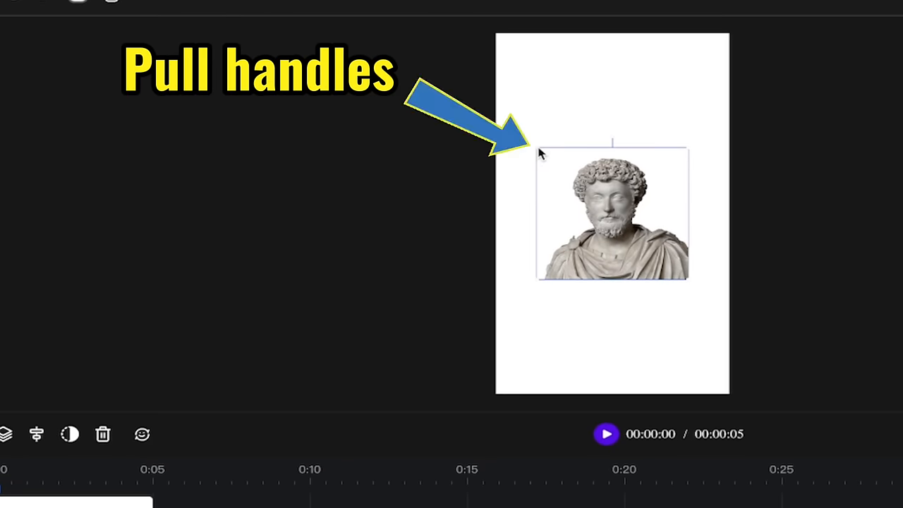
drag(538, 149, 499, 113)
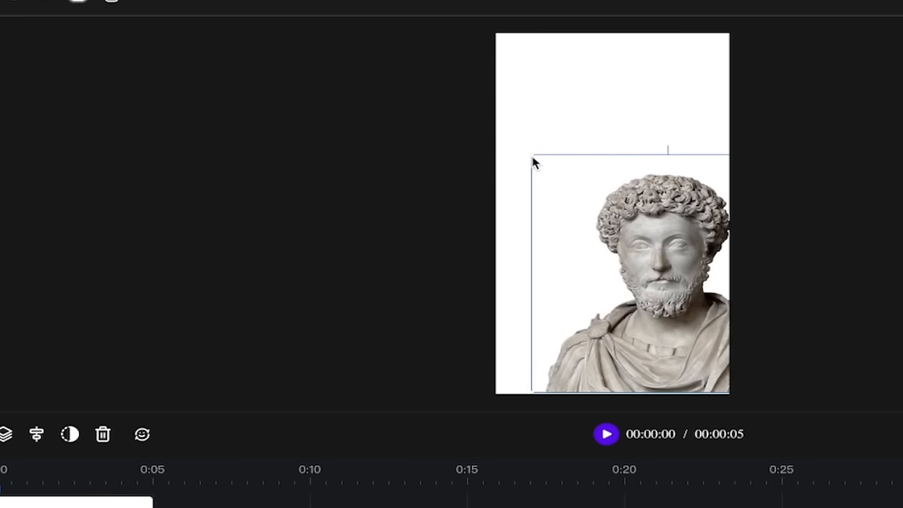
drag(534, 161, 542, 140)
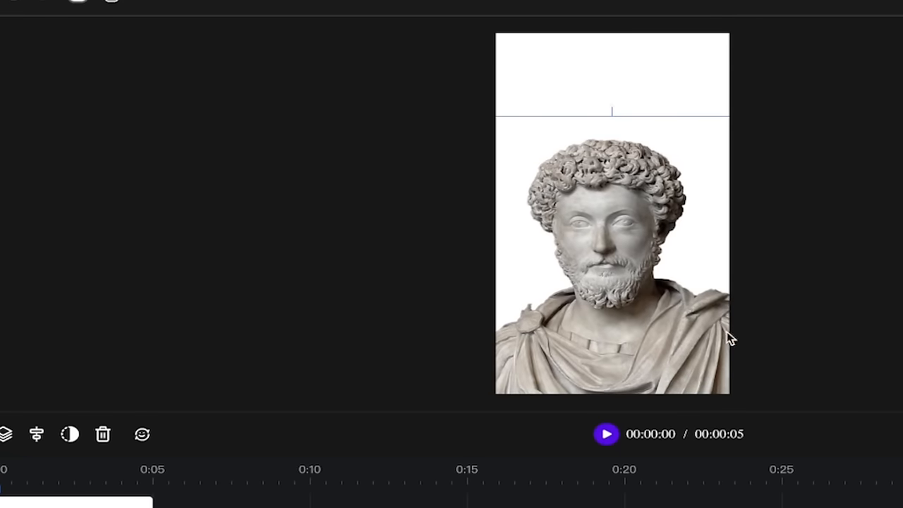
click(606, 434)
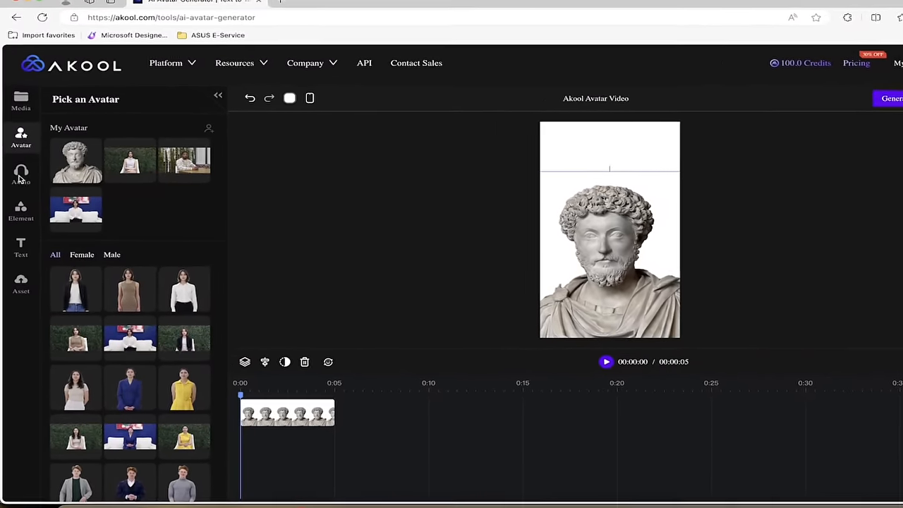
Set the avatar's audio to Audio Script and open the Upload File chooser.
click(20, 173)
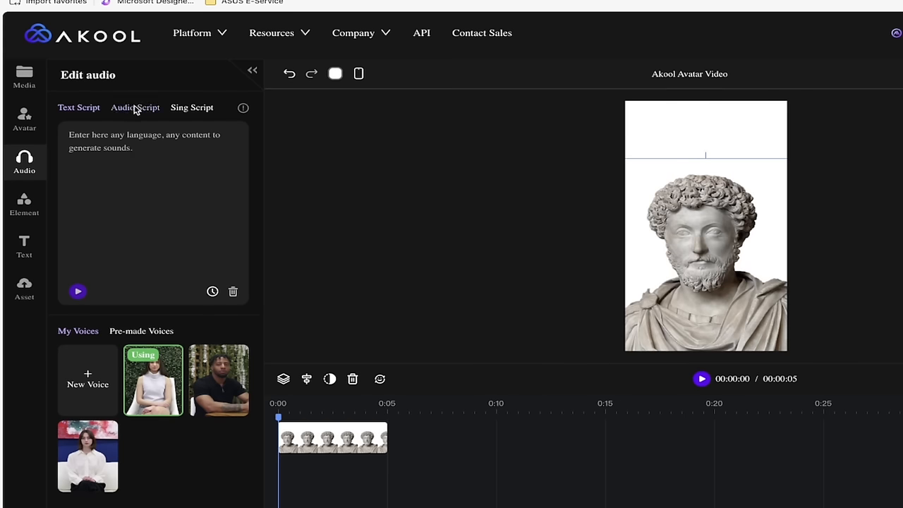
click(135, 107)
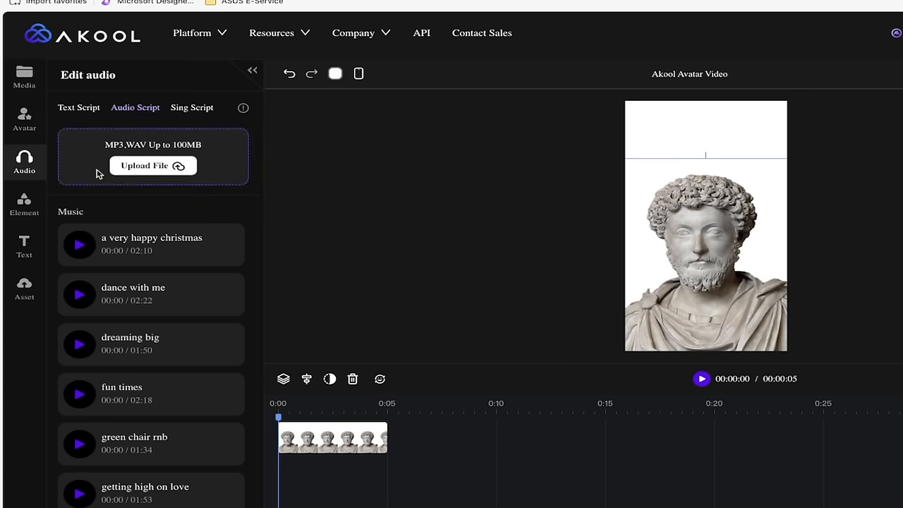
click(153, 165)
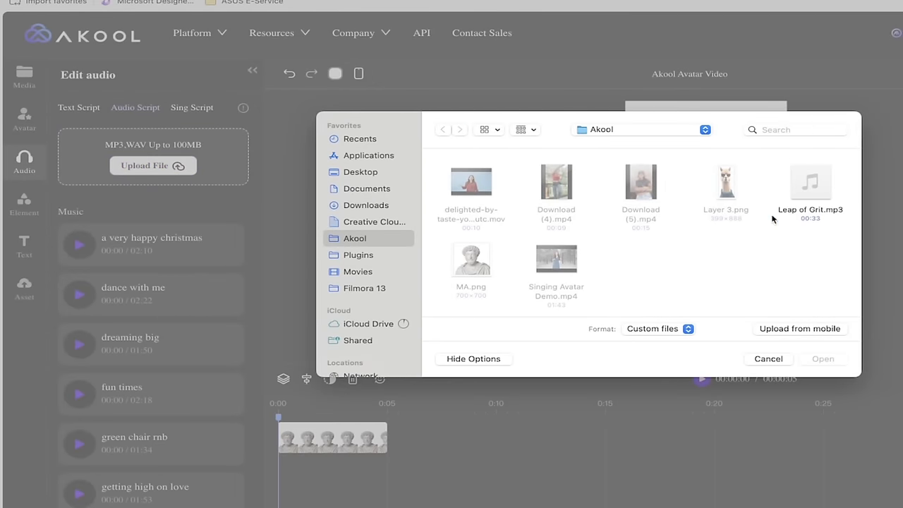
Upload Leap of Grit.mp3 as the avatar's audio, then play and stop its preview.
click(810, 181)
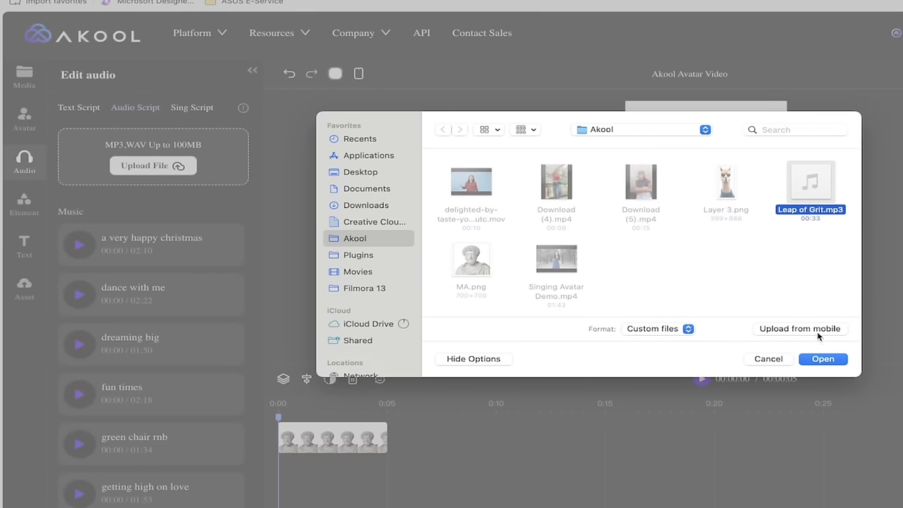
click(823, 358)
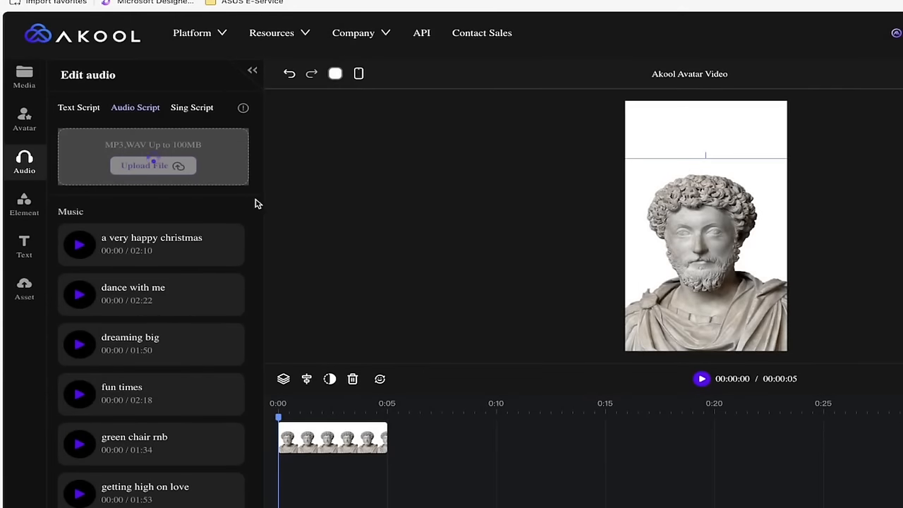
click(143, 165)
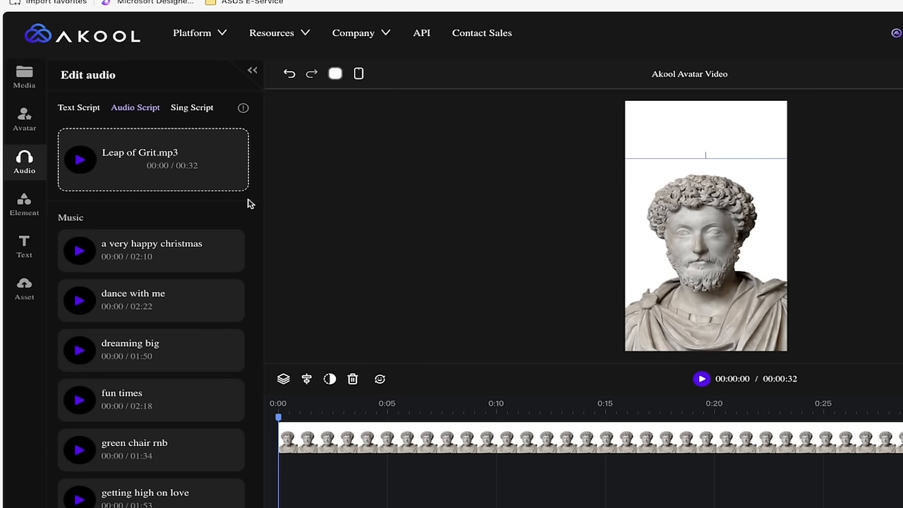
click(153, 159)
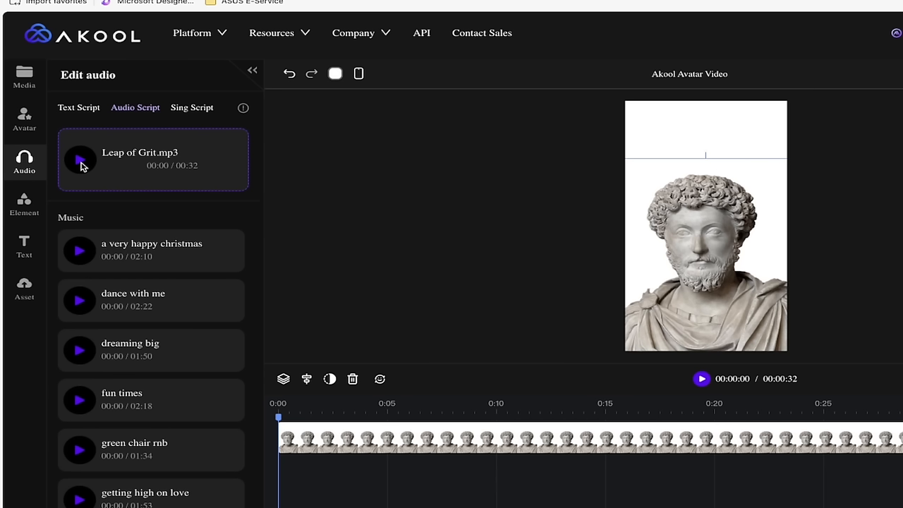
click(78, 160)
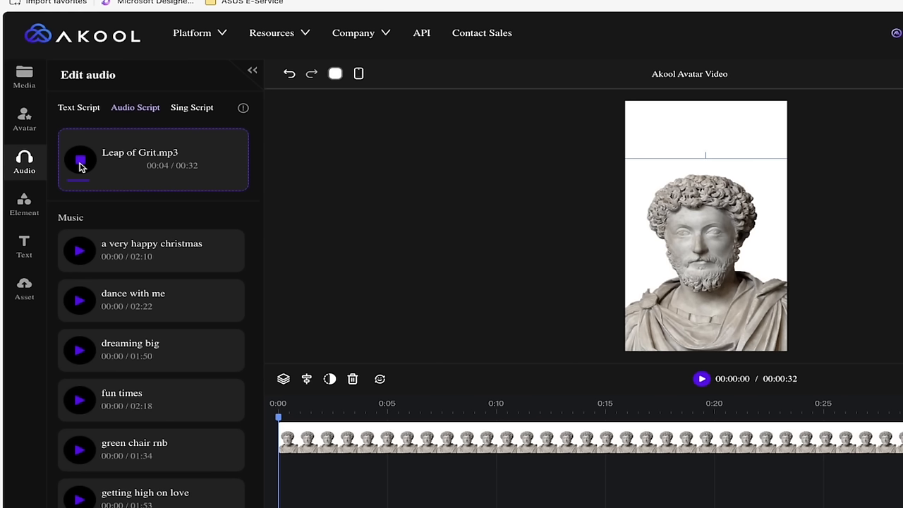
click(79, 159)
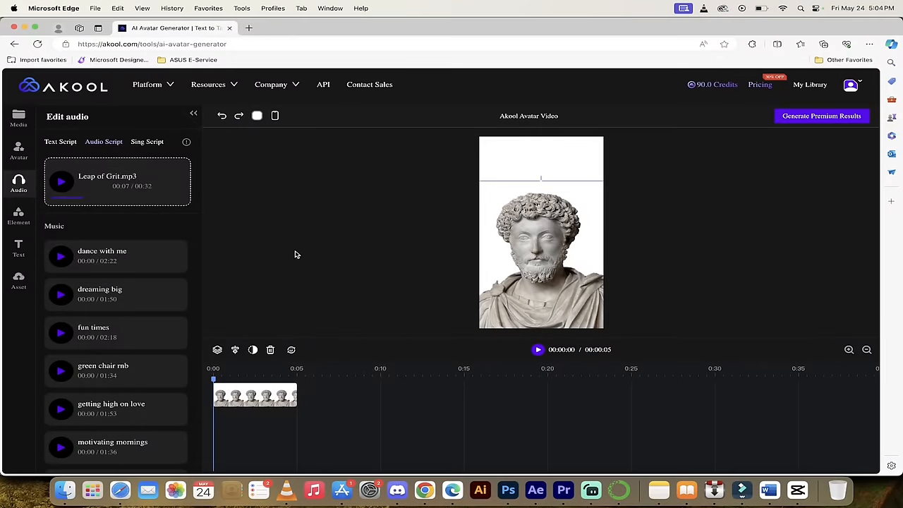
Try the heart-eyes emoji sticker on the bust, then undo it.
click(19, 217)
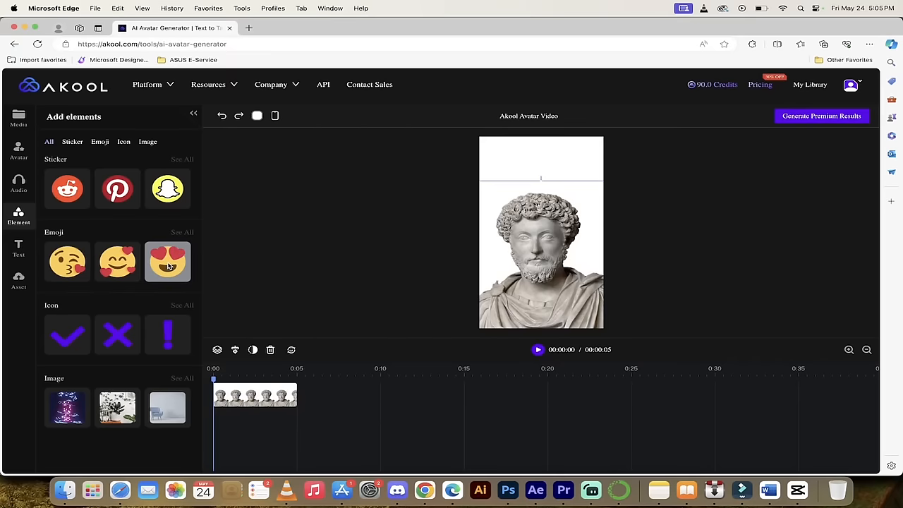
click(167, 261)
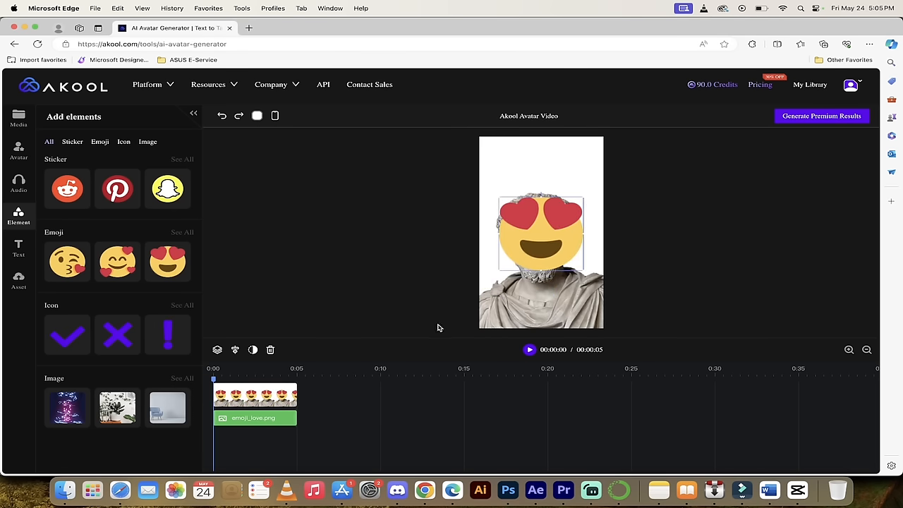
mouse_move(395, 286)
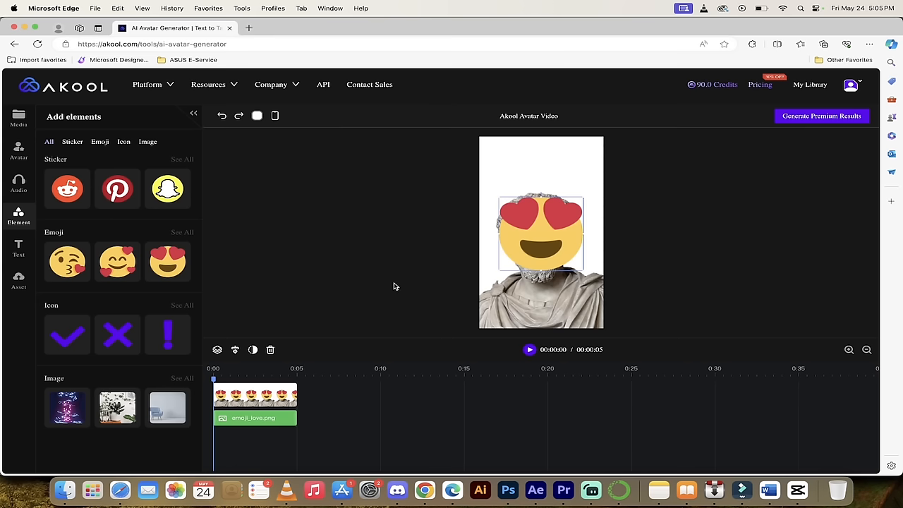
mouse_move(224, 129)
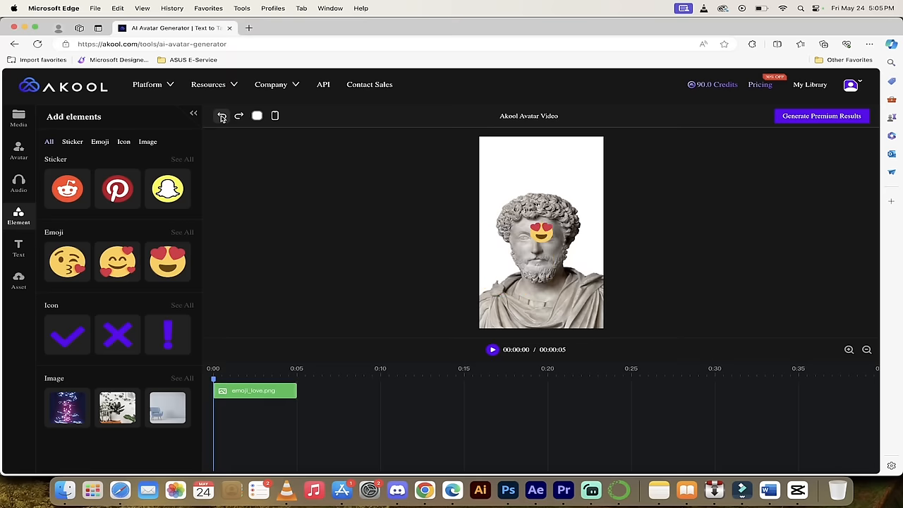
click(222, 115)
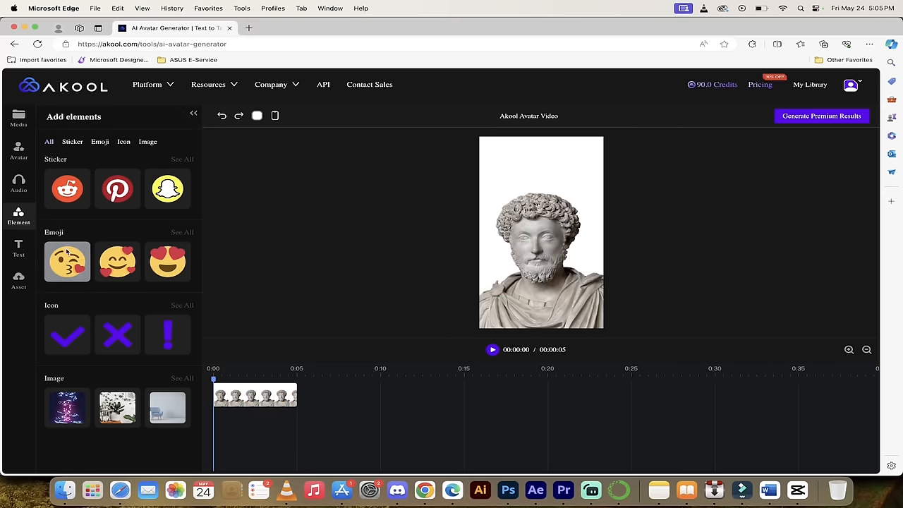
click(18, 247)
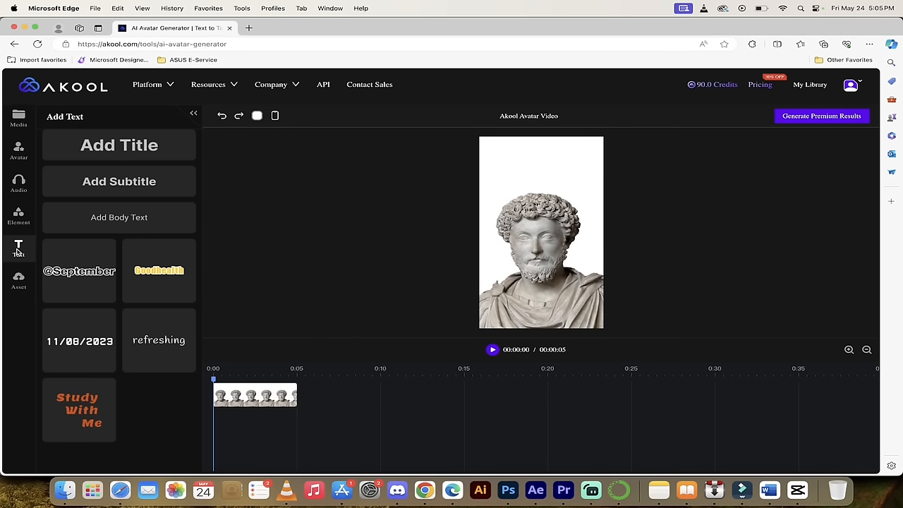
mouse_move(326, 278)
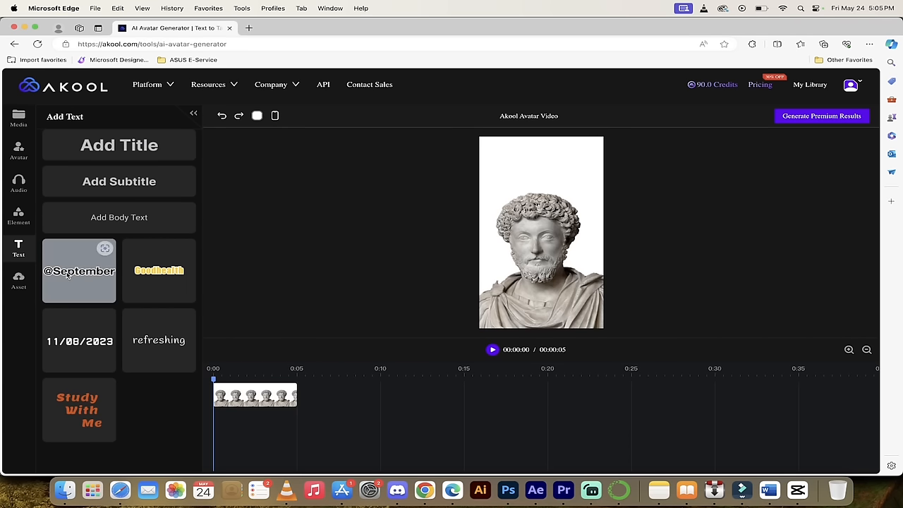
click(79, 271)
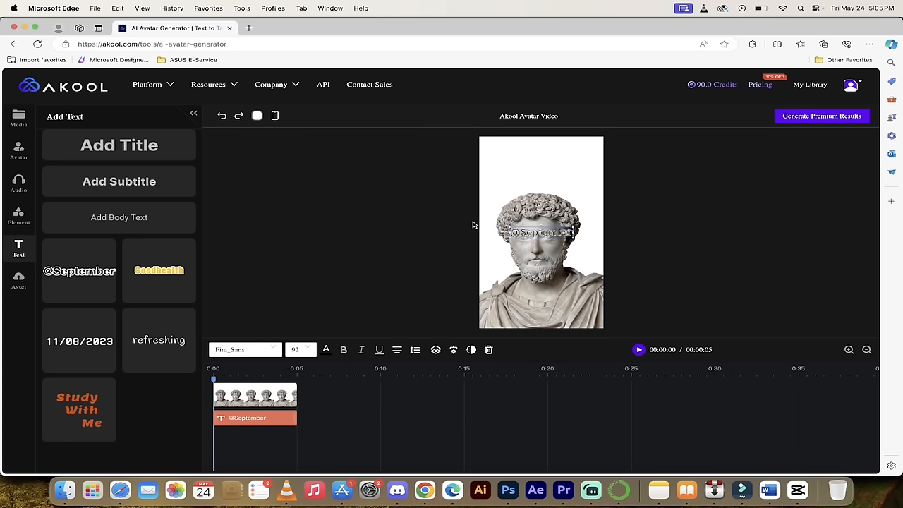
click(542, 233)
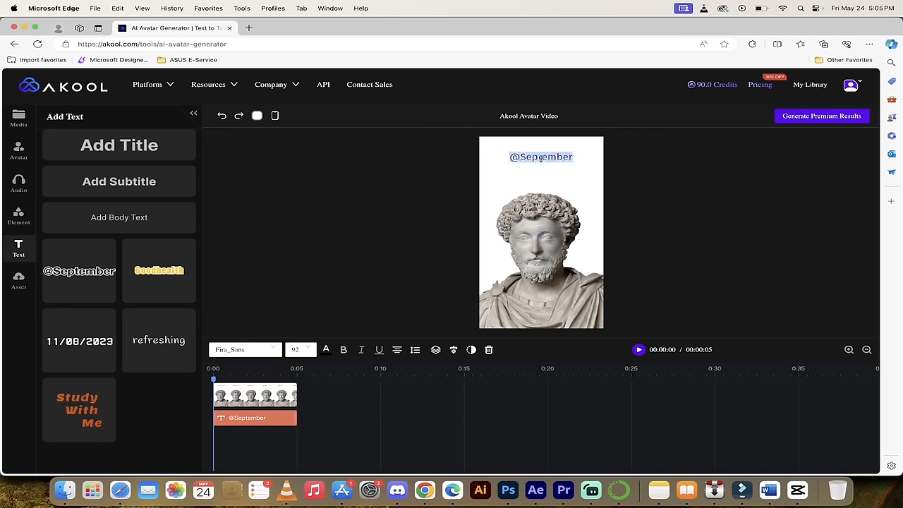
text(Marcus!)
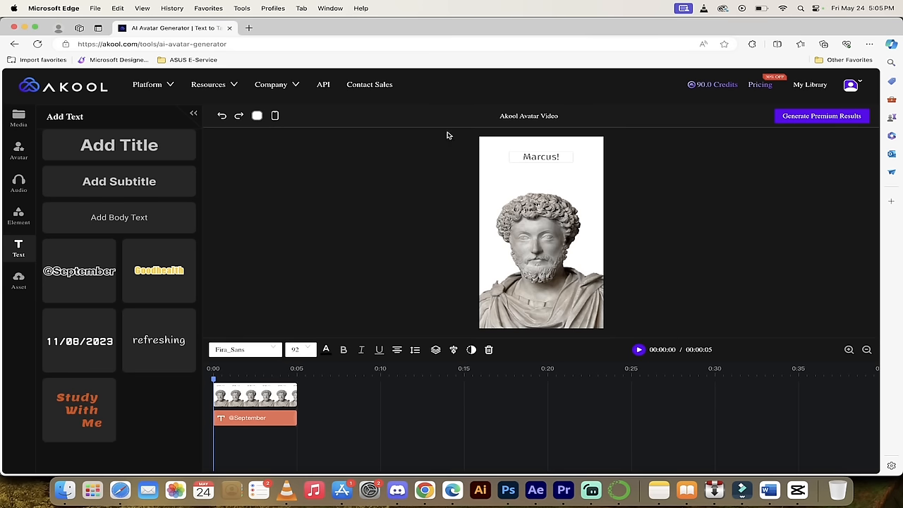
click(222, 116)
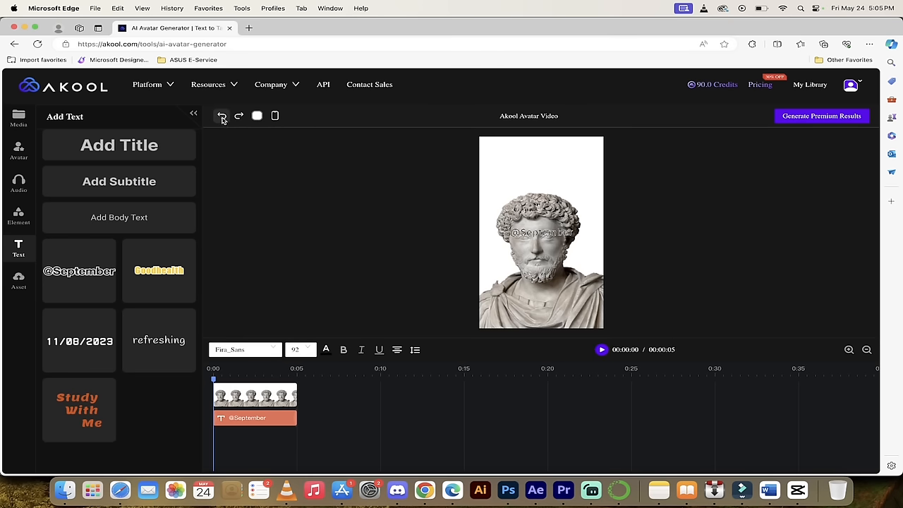
click(221, 116)
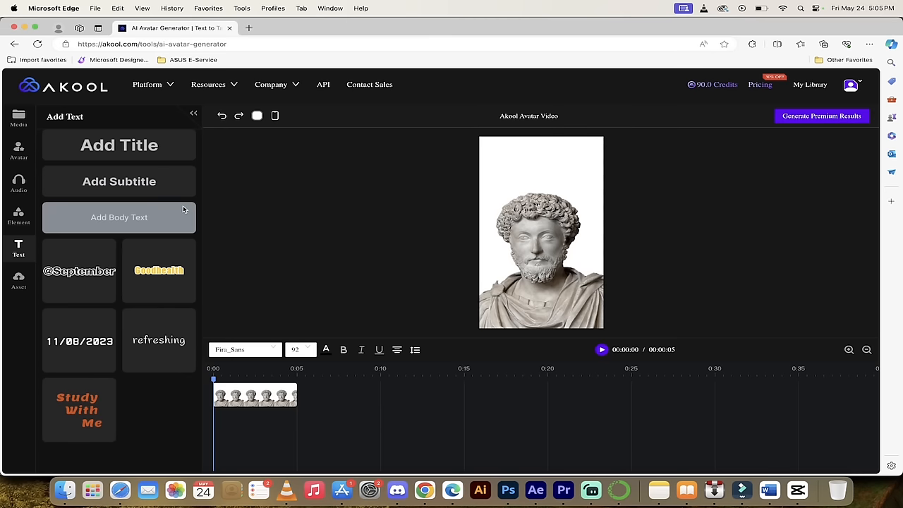
mouse_move(326, 207)
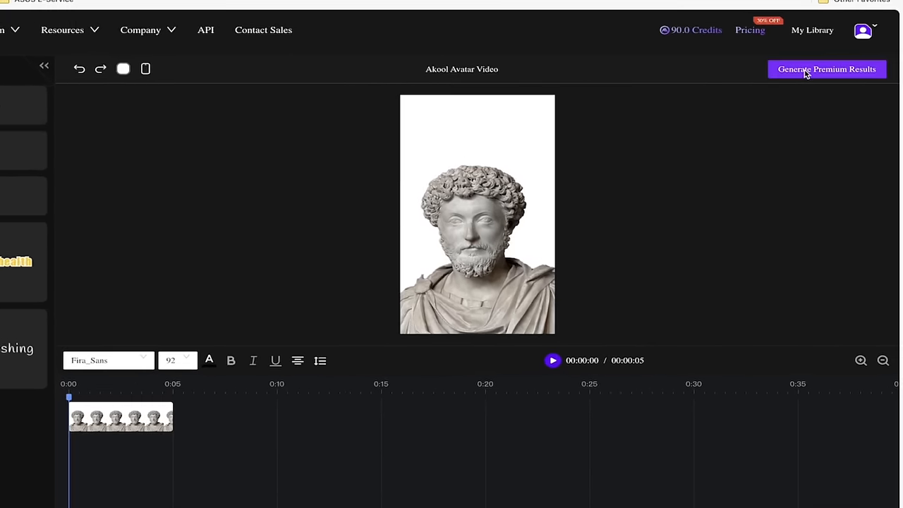
Generate the premium result for the text-free bust video, spending 10 credits.
click(826, 69)
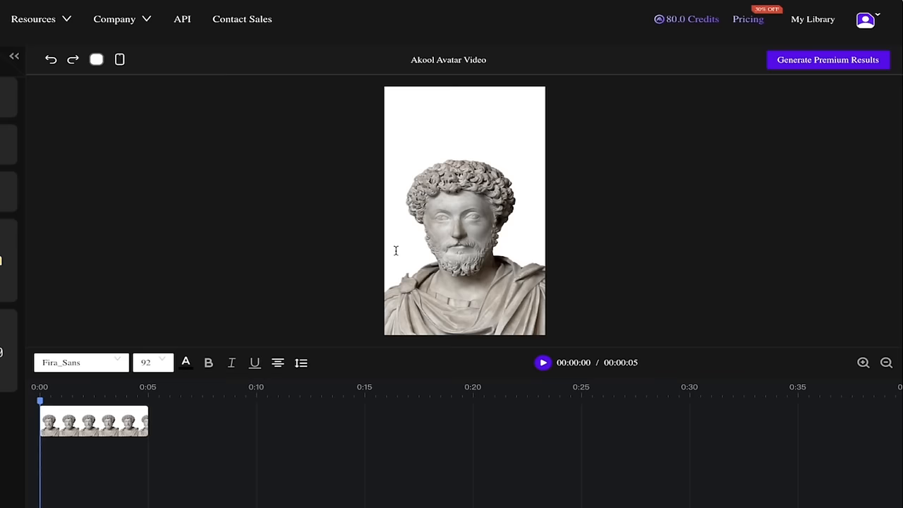
mouse_move(396, 256)
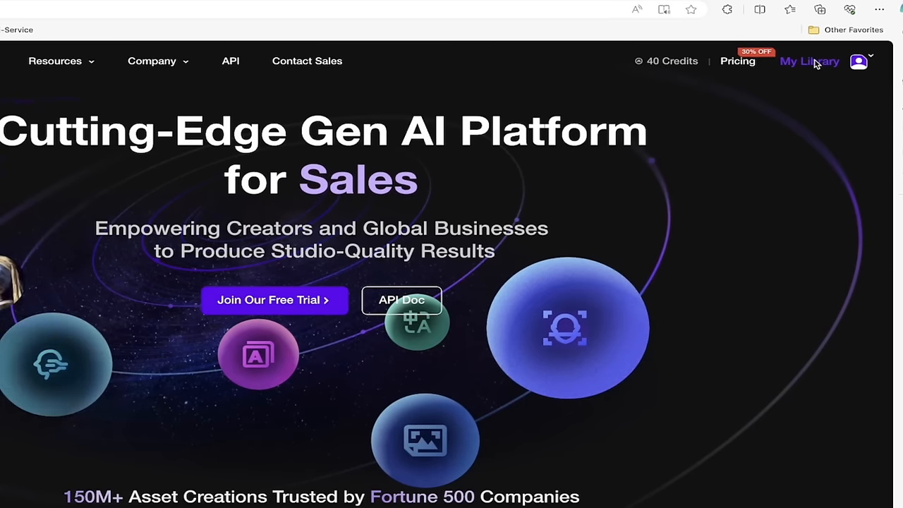
Preview the 32-second bust video from My Library's Realistic Avatar results.
click(810, 61)
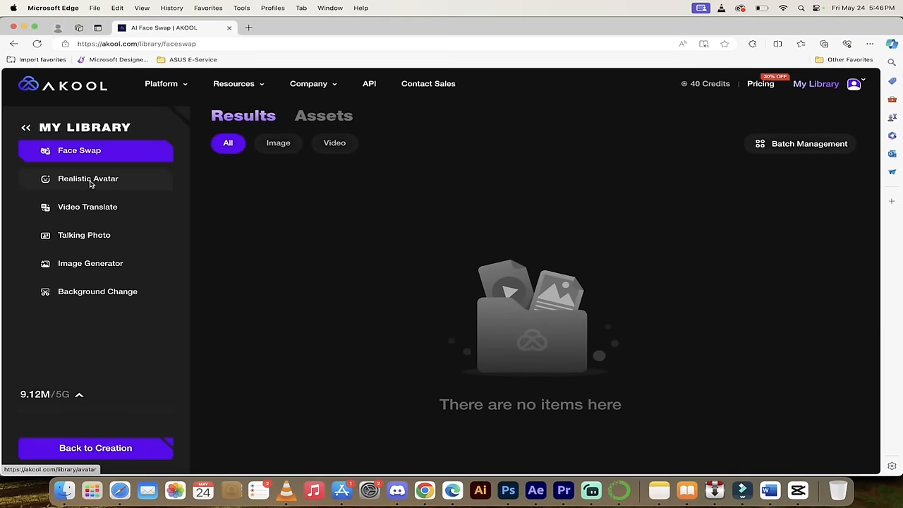
click(88, 178)
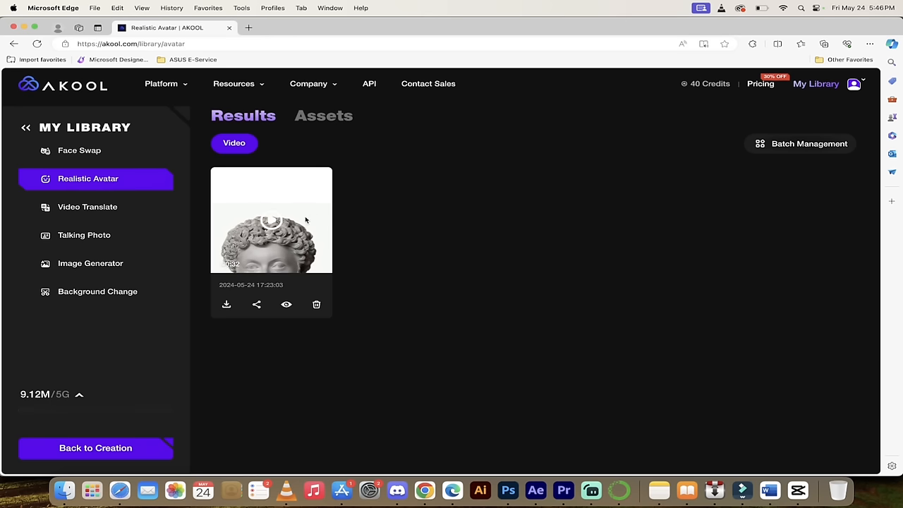
mouse_move(453, 262)
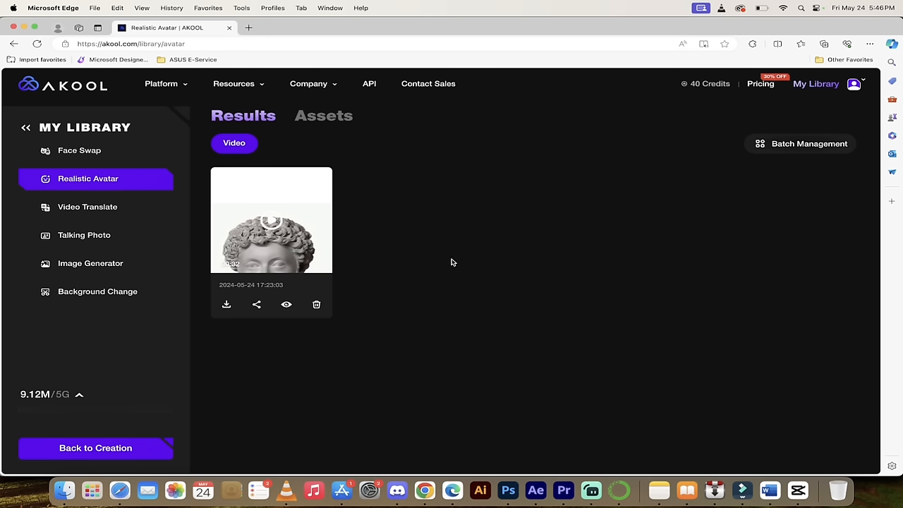
mouse_move(413, 256)
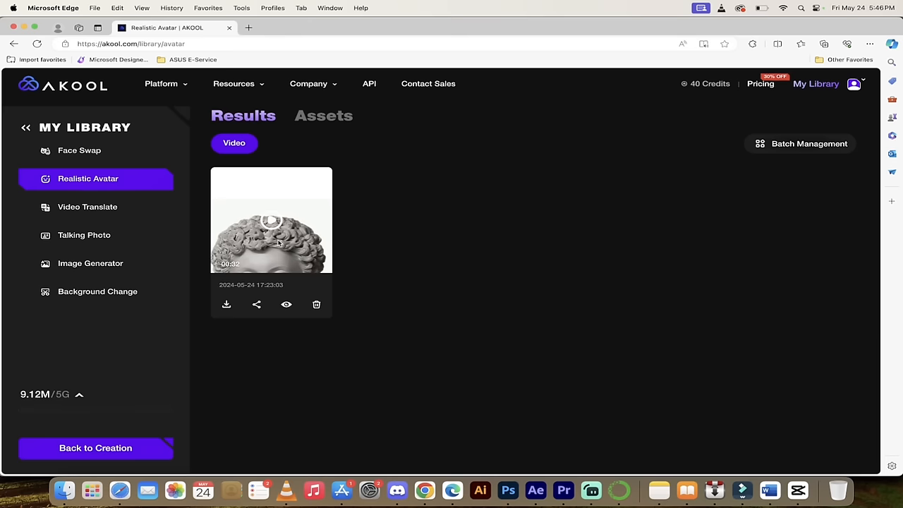
mouse_move(227, 304)
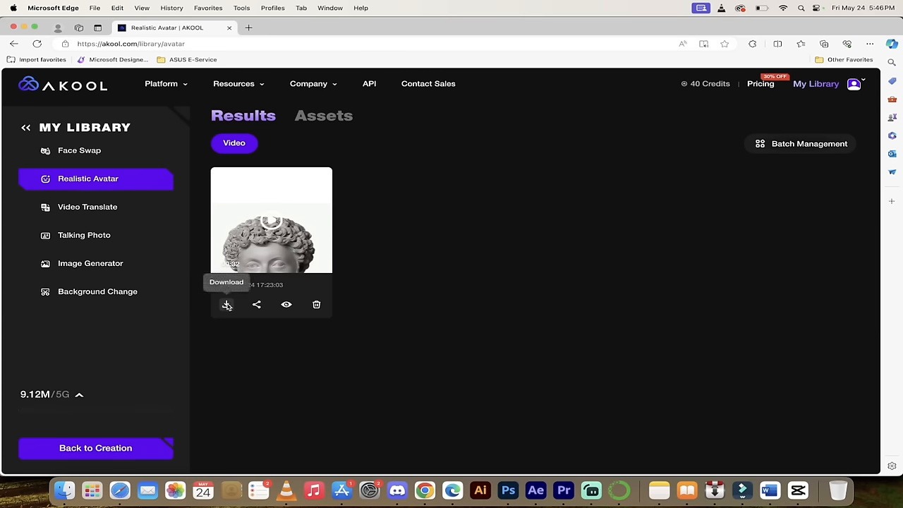
mouse_move(257, 304)
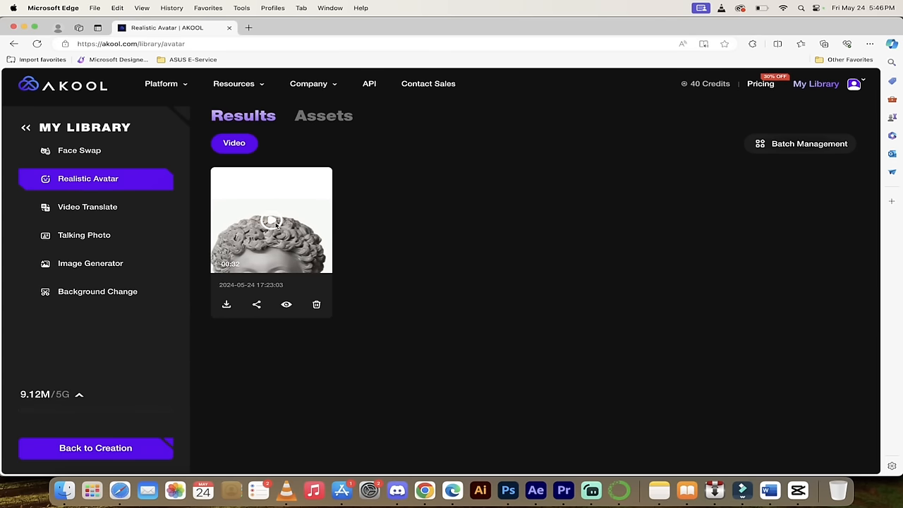
click(271, 223)
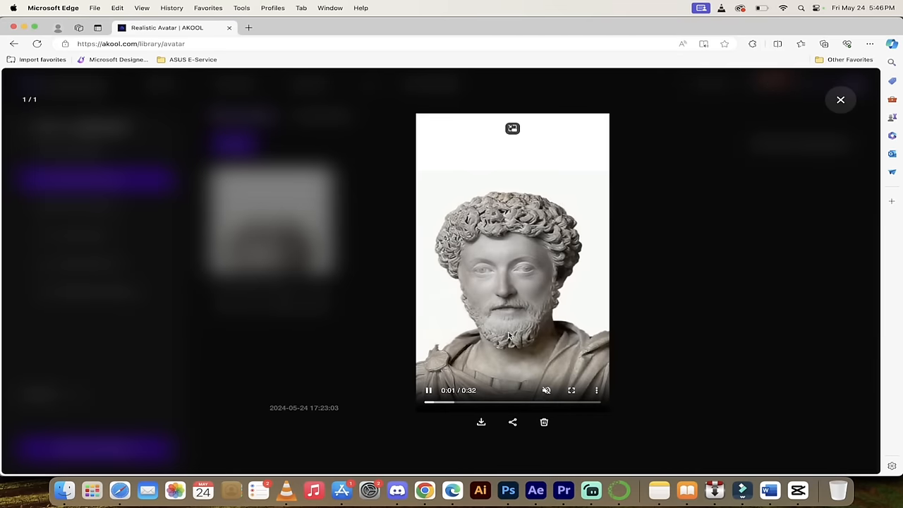
Unmute the bust video preview, play it with sound, and pause at 11 seconds.
click(429, 390)
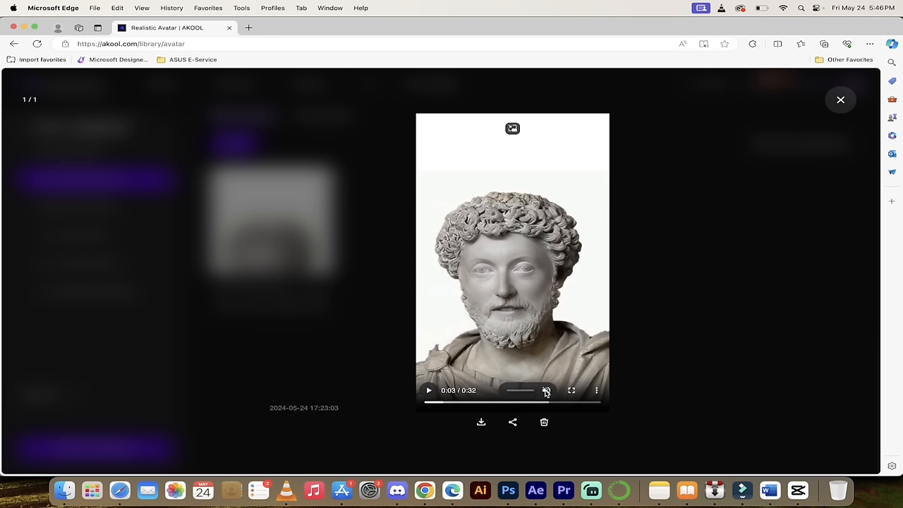
click(546, 390)
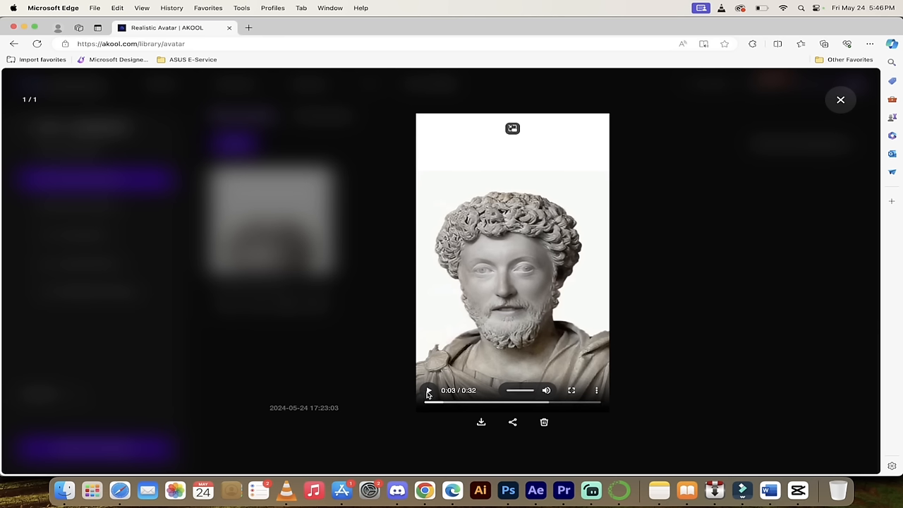
click(428, 391)
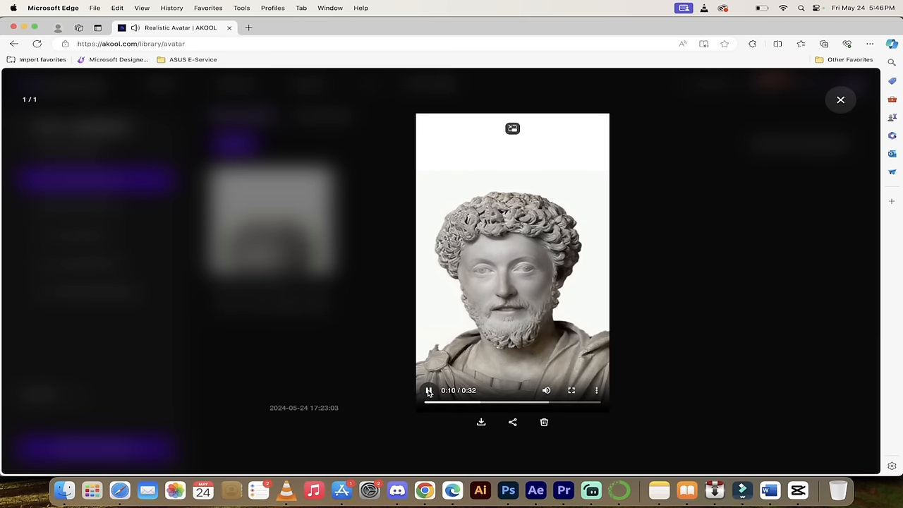
click(428, 390)
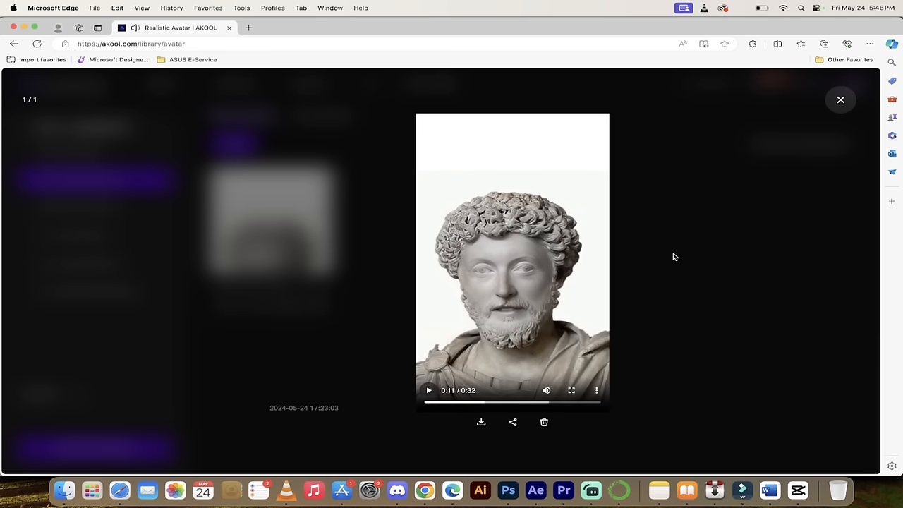
mouse_move(684, 259)
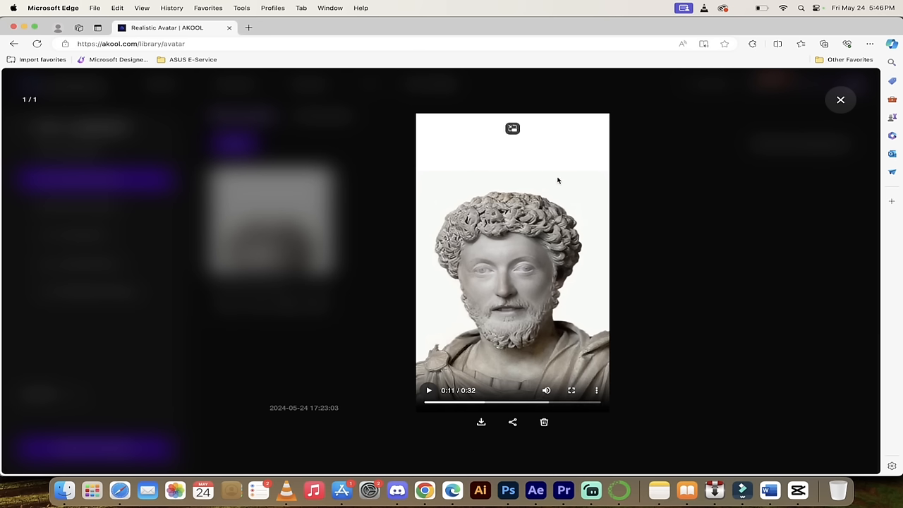
mouse_move(600, 190)
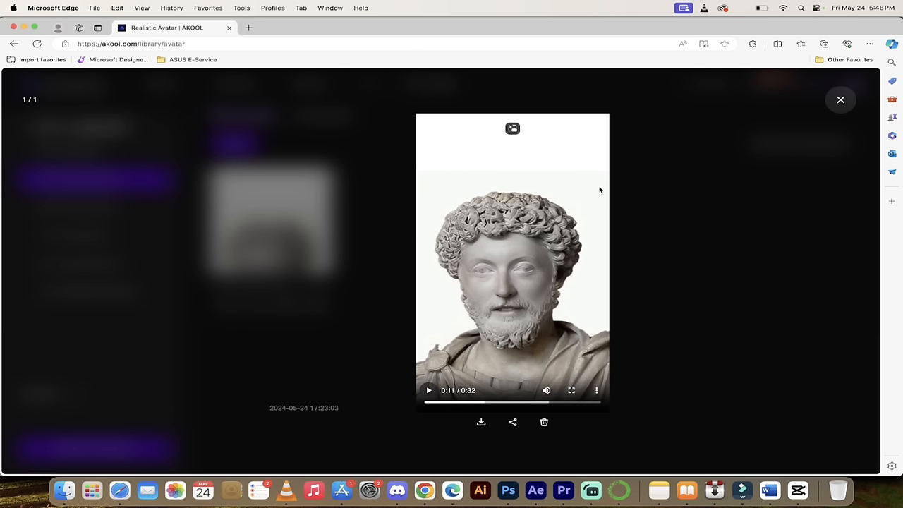
mouse_move(548, 389)
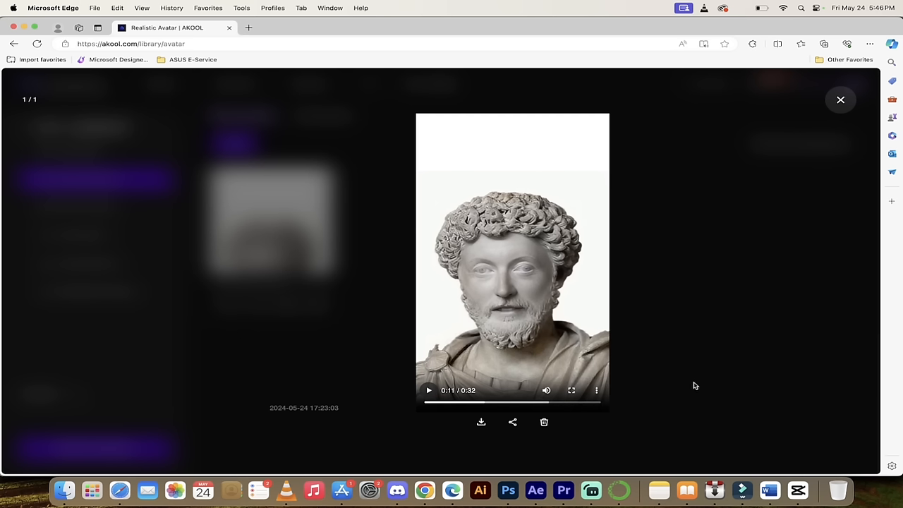
Download the generated bust avatar video into Edge's downloads list.
click(481, 422)
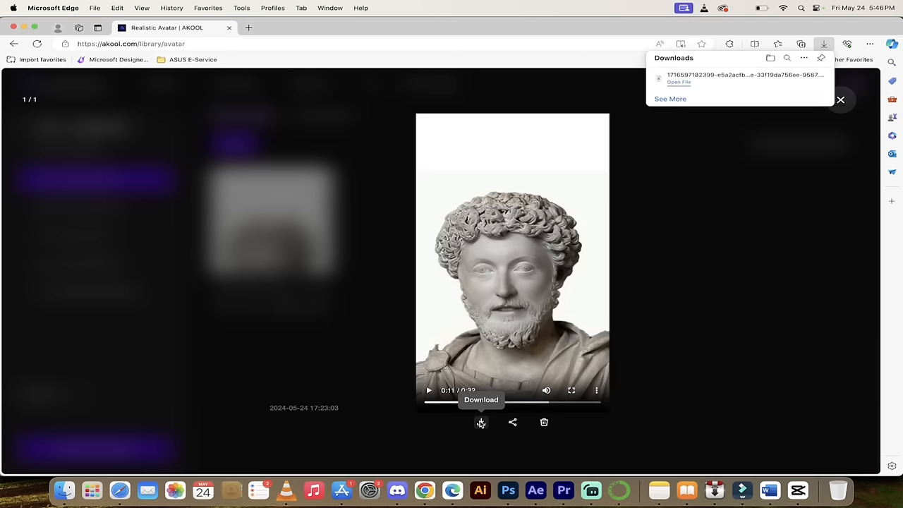
mouse_move(720, 330)
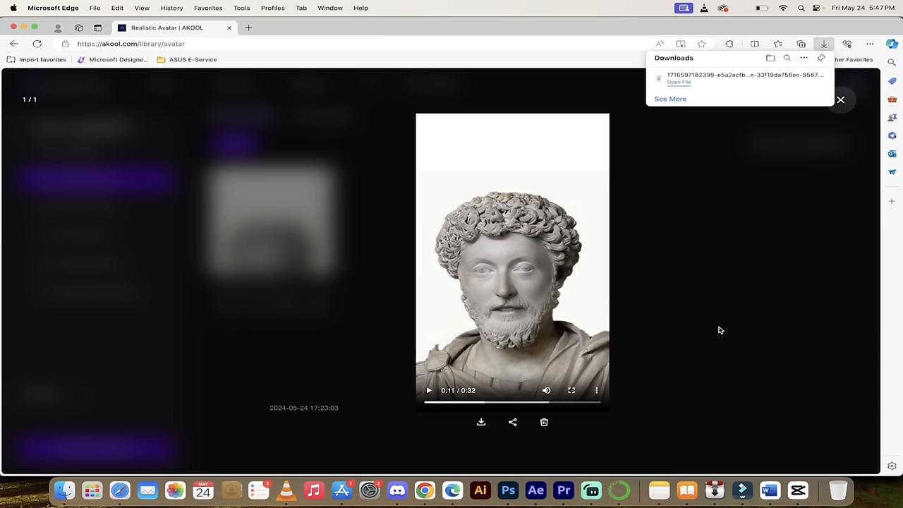
mouse_move(766, 314)
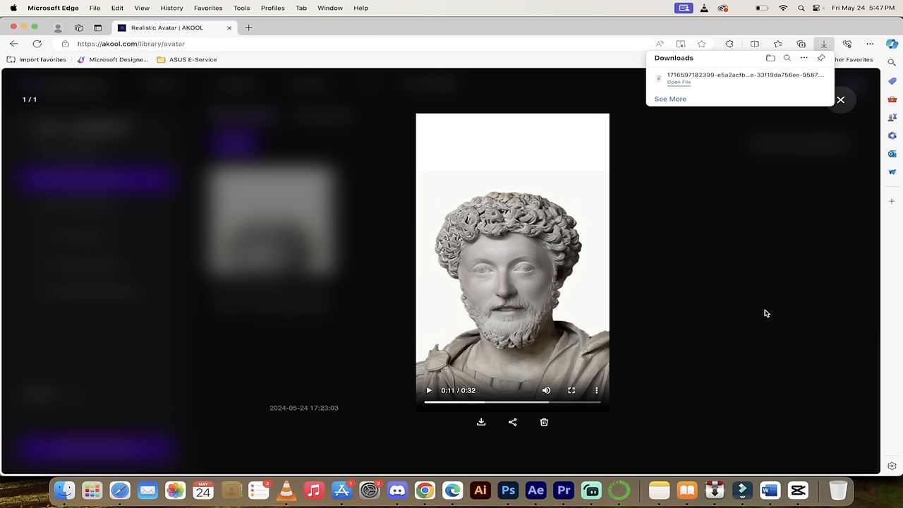